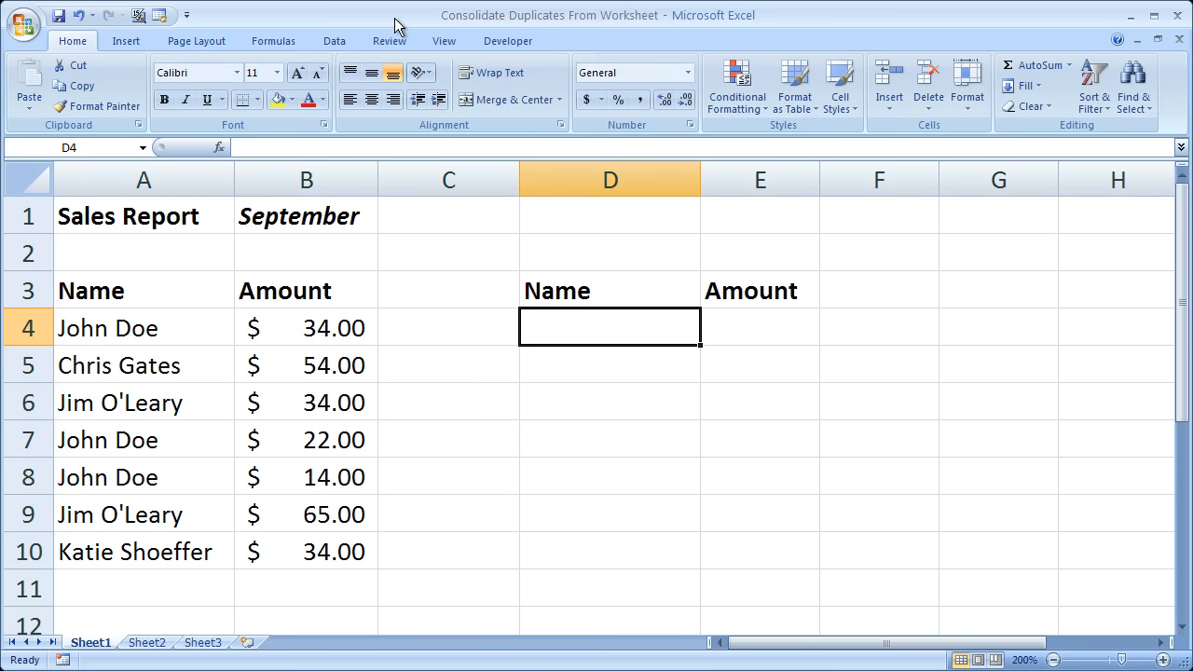
{"action": "mouse_move", "coordinate": [283, 341]}
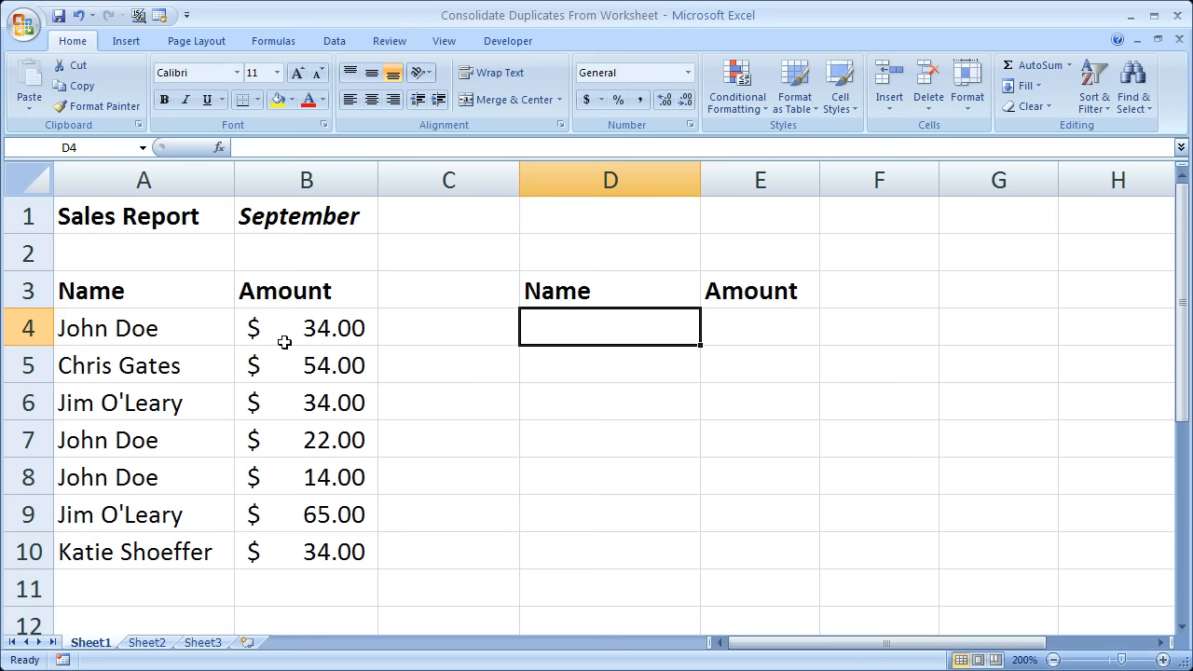
- Mark out D4:E9 as the destination and review the repeated customer rows and amounts in A:B
{"action": "left_click", "coordinate": [141, 328]}
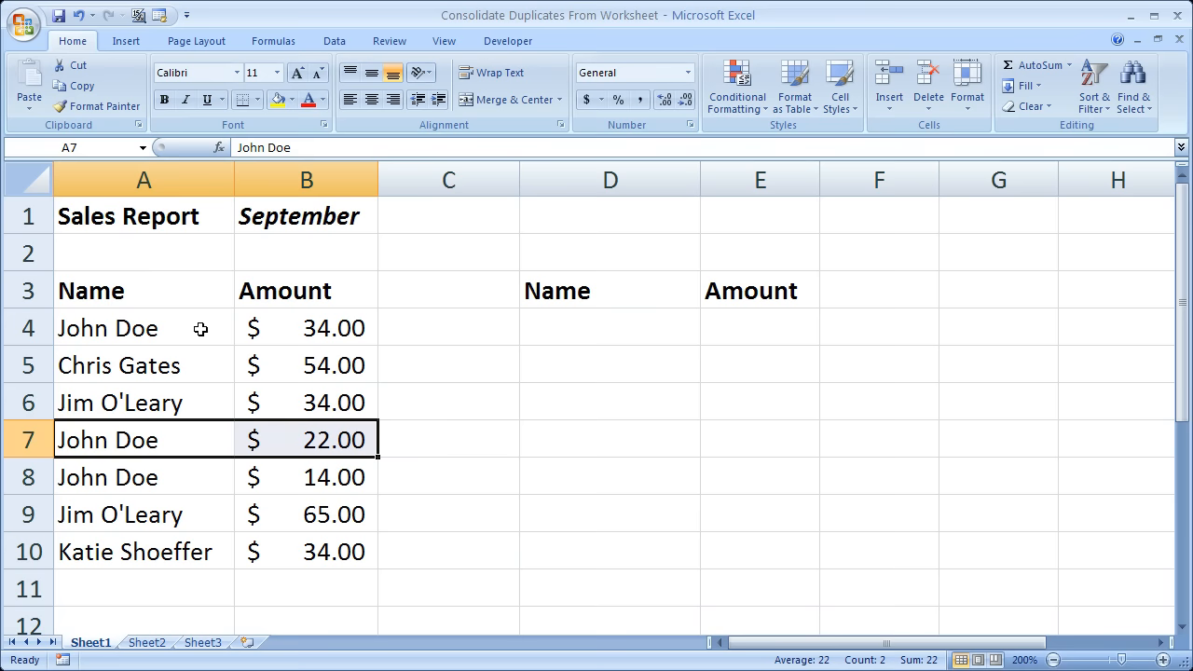
{"action": "left_click", "coordinate": [609, 328]}
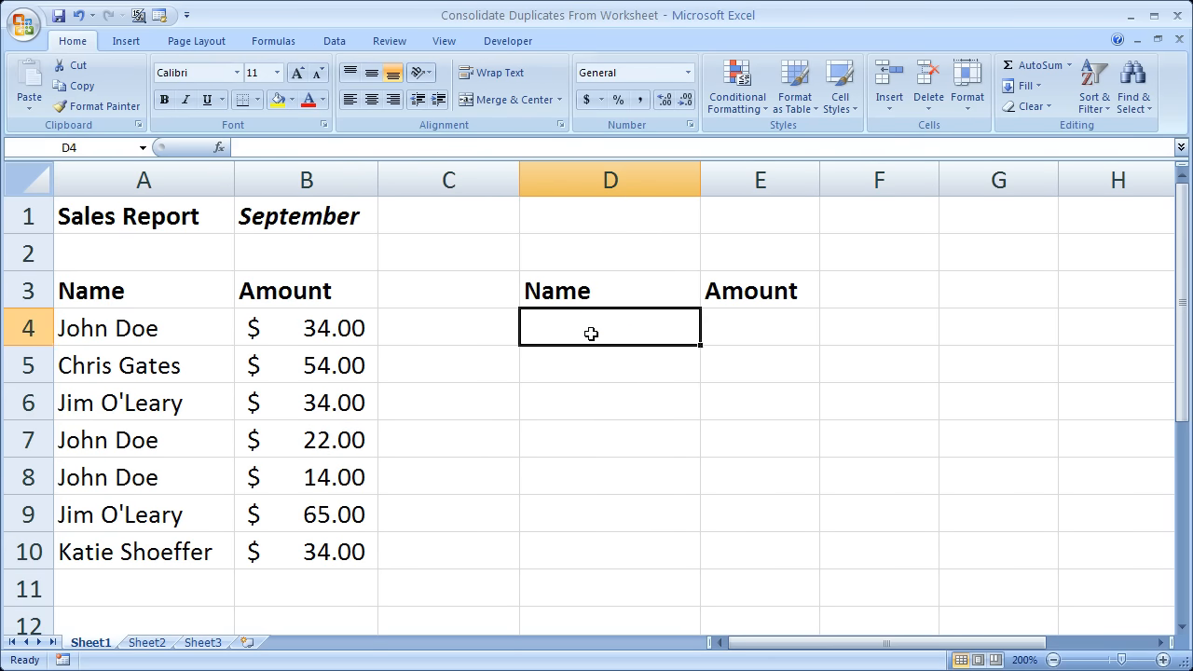
{"action": "left_click_drag", "start_coordinate": [610, 328], "coordinate": [761, 515]}
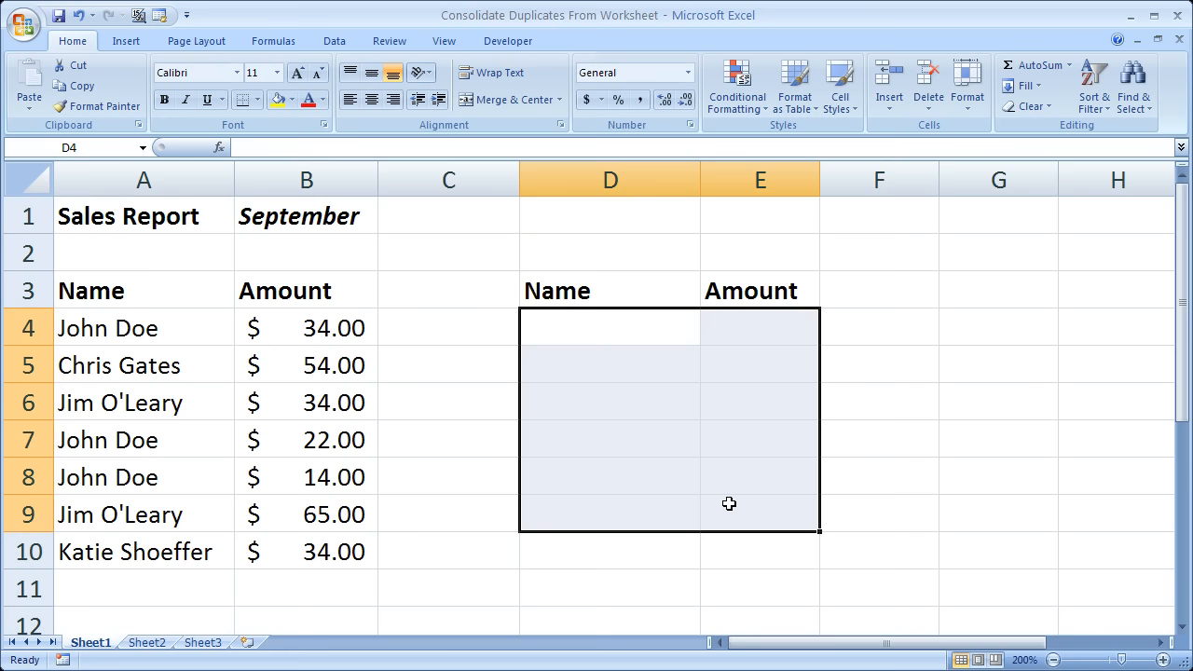
{"action": "mouse_move", "coordinate": [579, 501]}
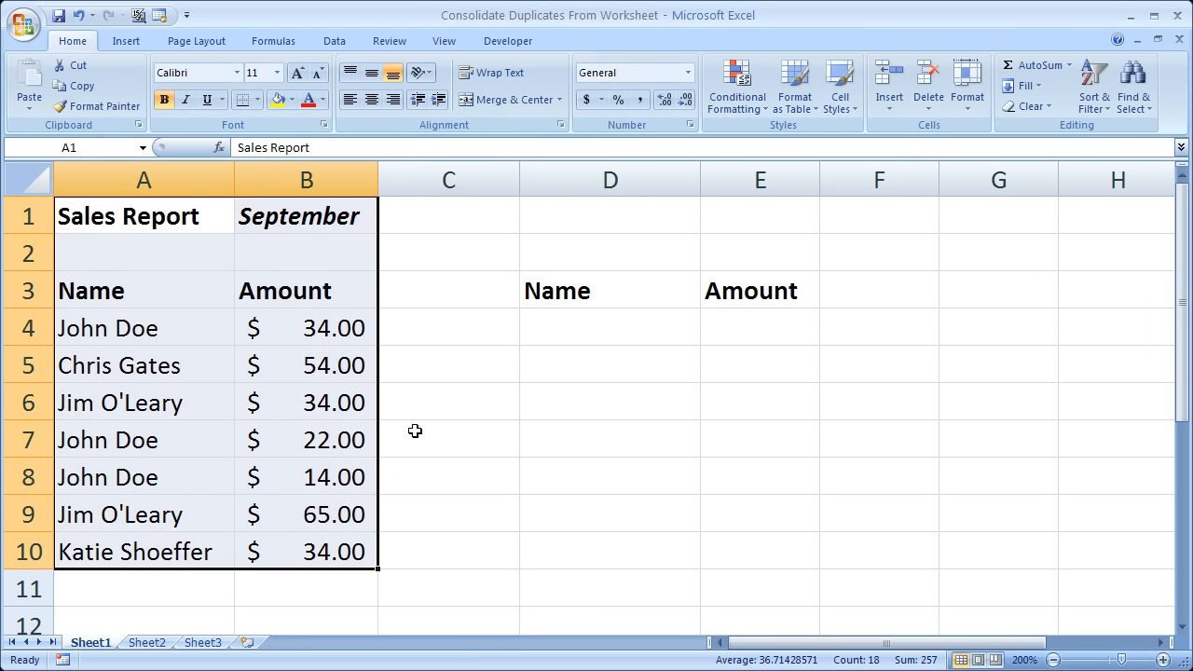
{"action": "left_click", "coordinate": [447, 363]}
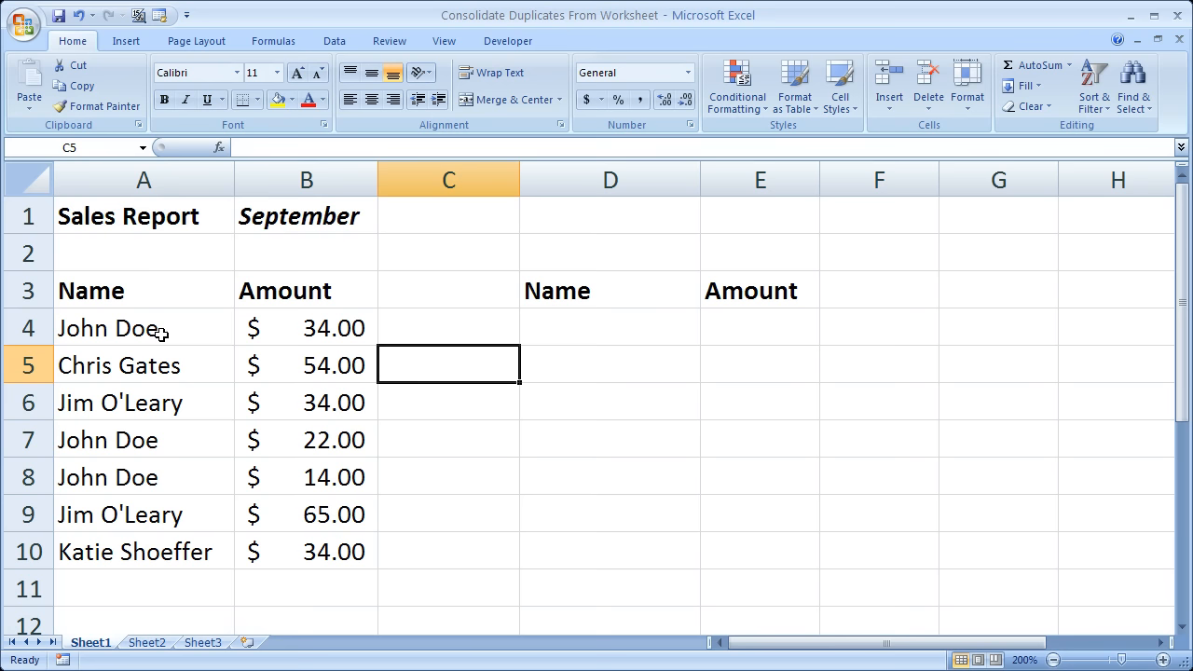
{"action": "left_click", "coordinate": [144, 403]}
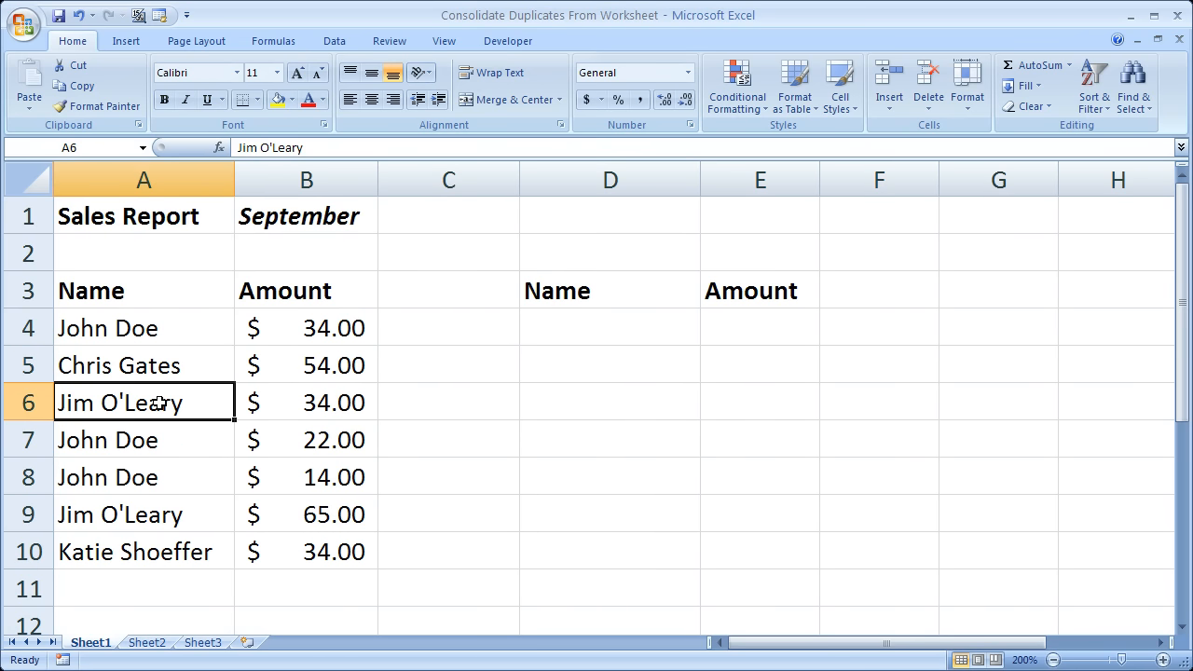
{"action": "left_click", "coordinate": [306, 402]}
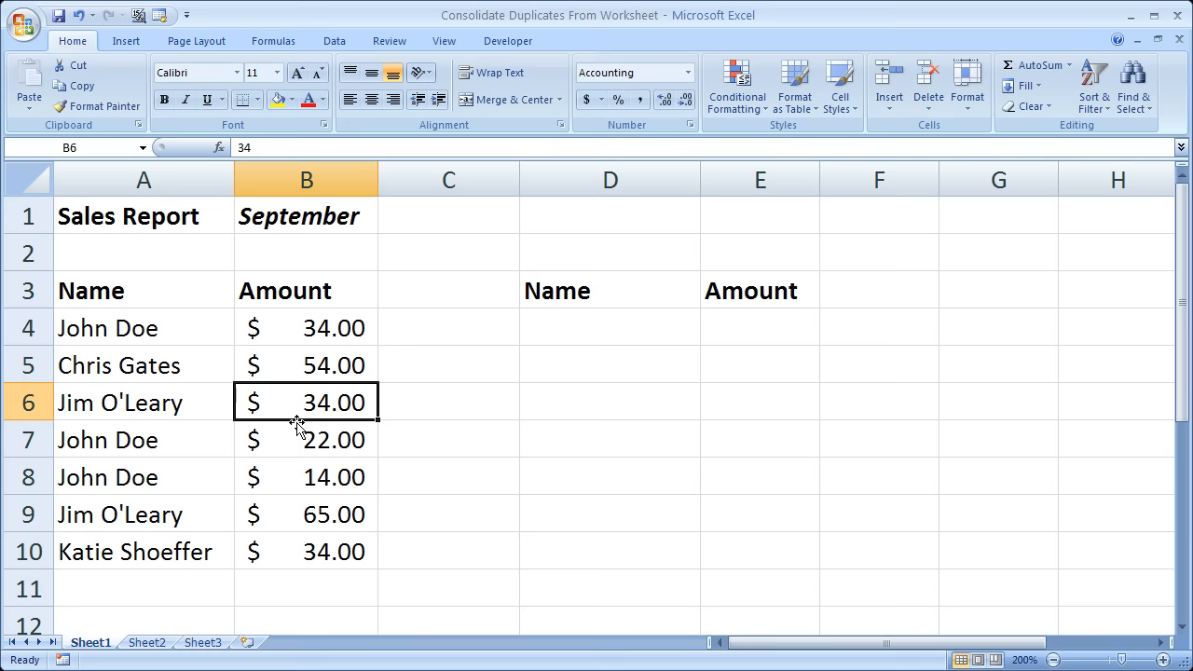
{"action": "left_click", "coordinate": [306, 440]}
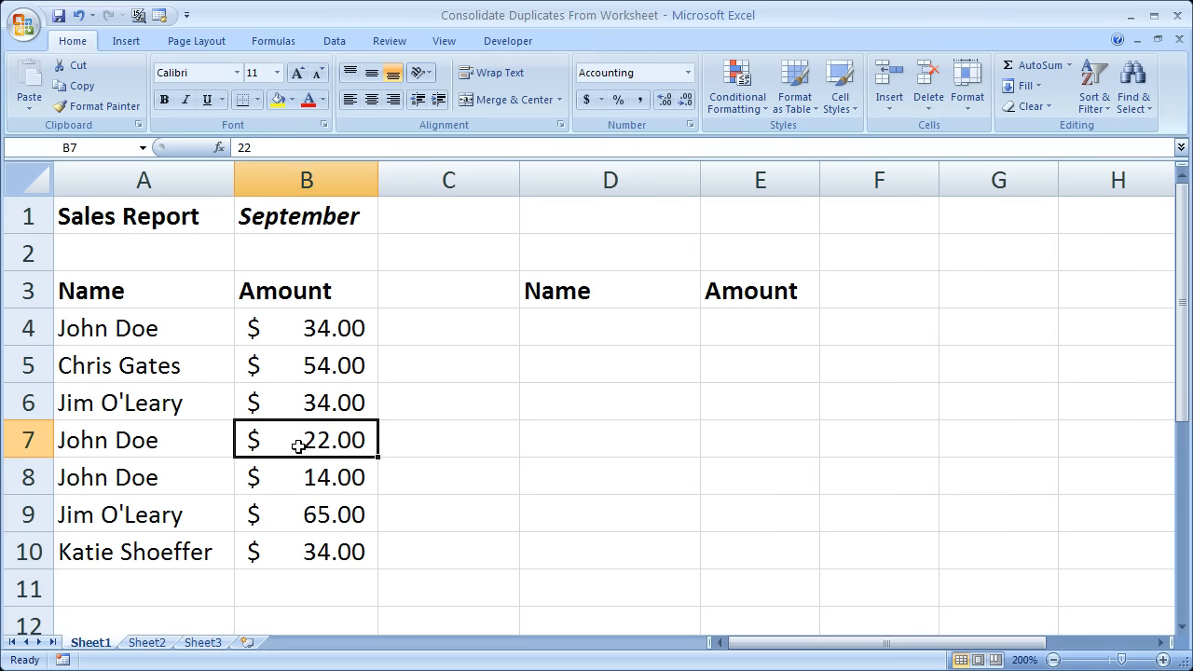
{"action": "mouse_move", "coordinate": [290, 249]}
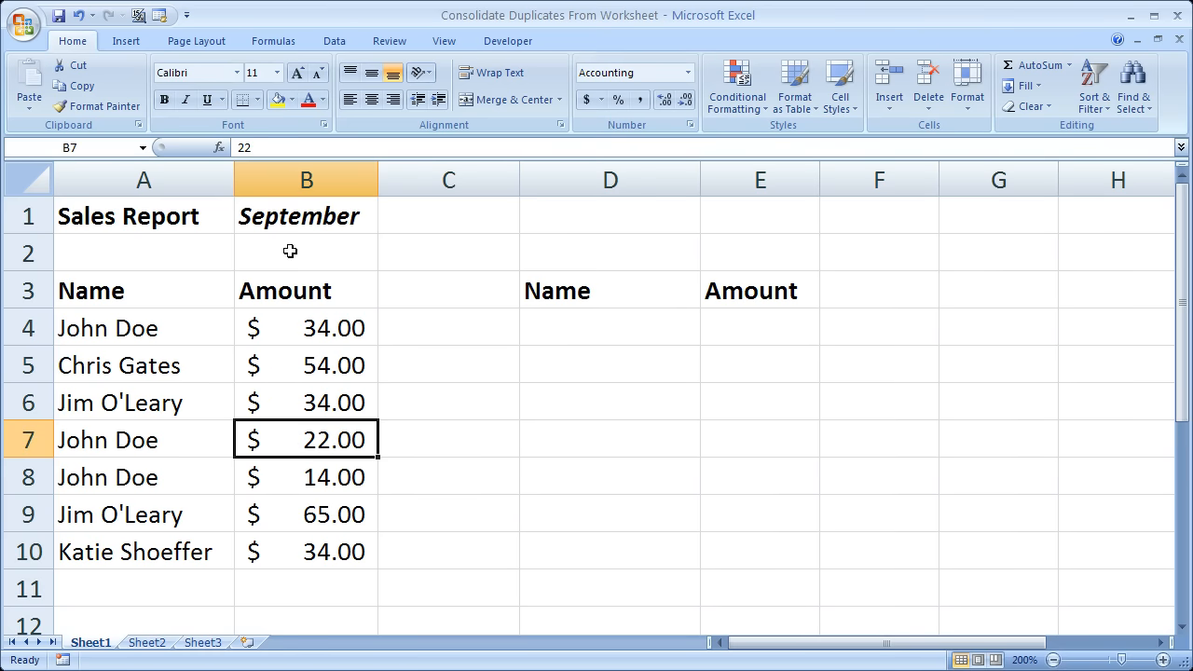
{"action": "left_click", "coordinate": [305, 216]}
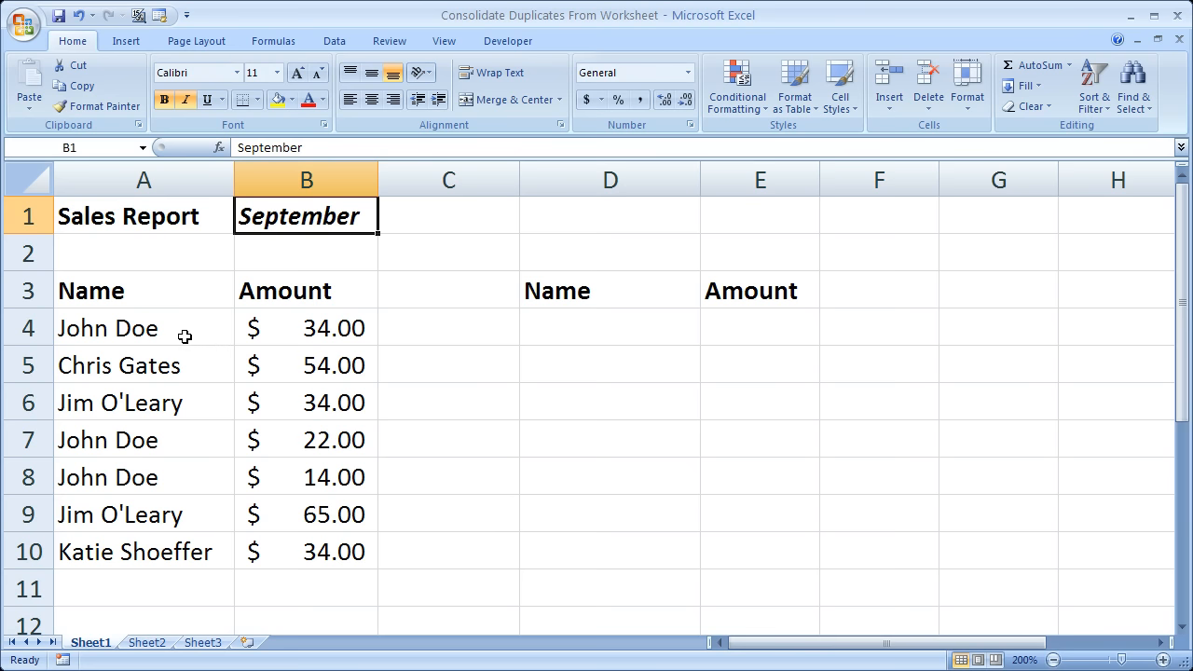
{"action": "left_click", "coordinate": [142, 328]}
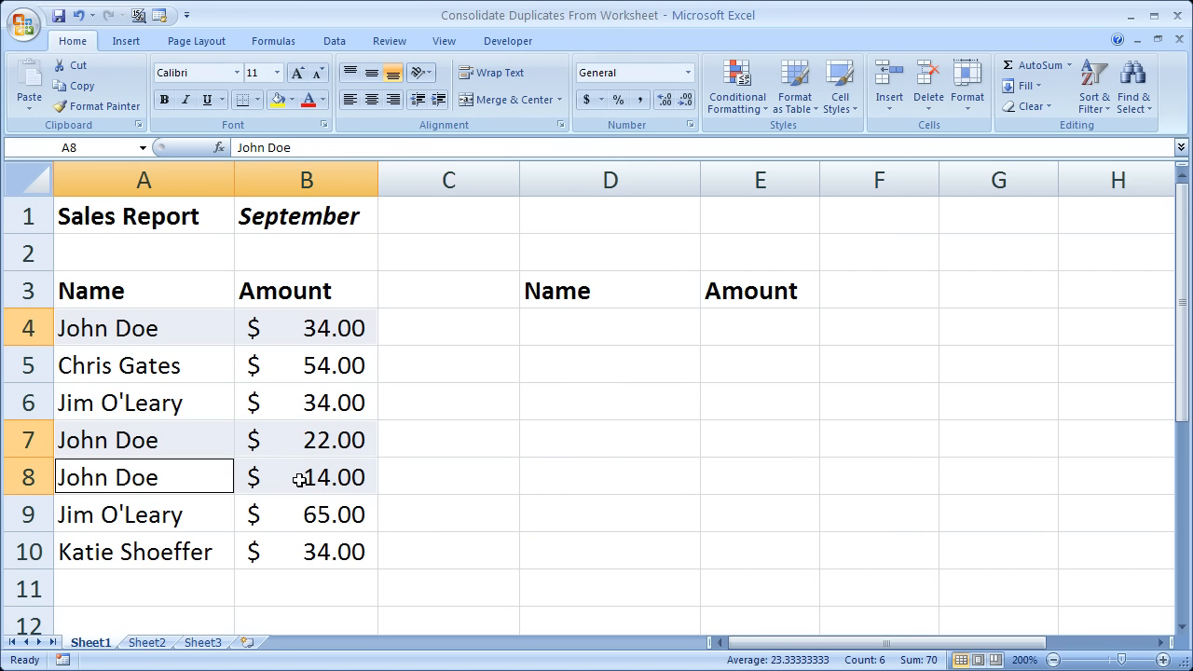
{"action": "mouse_move", "coordinate": [243, 532]}
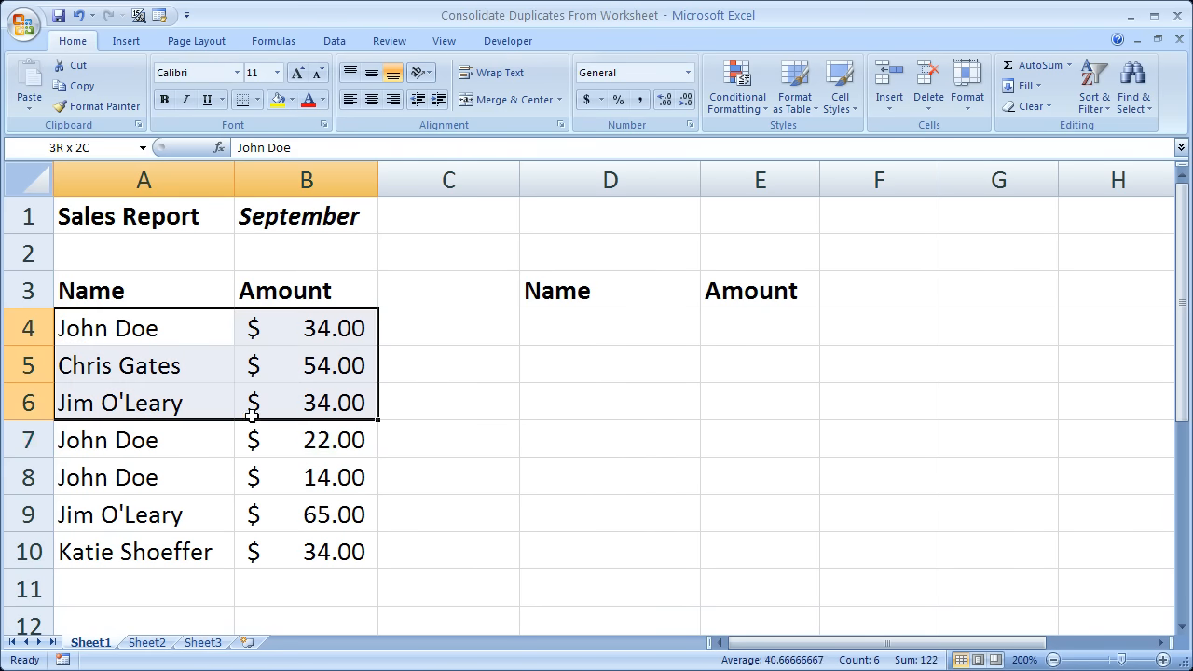
- Return to D4 under the Name heading as the output cell and bring up Data > Consolidate
{"action": "left_click_drag", "start_coordinate": [252, 403], "coordinate": [276, 552]}
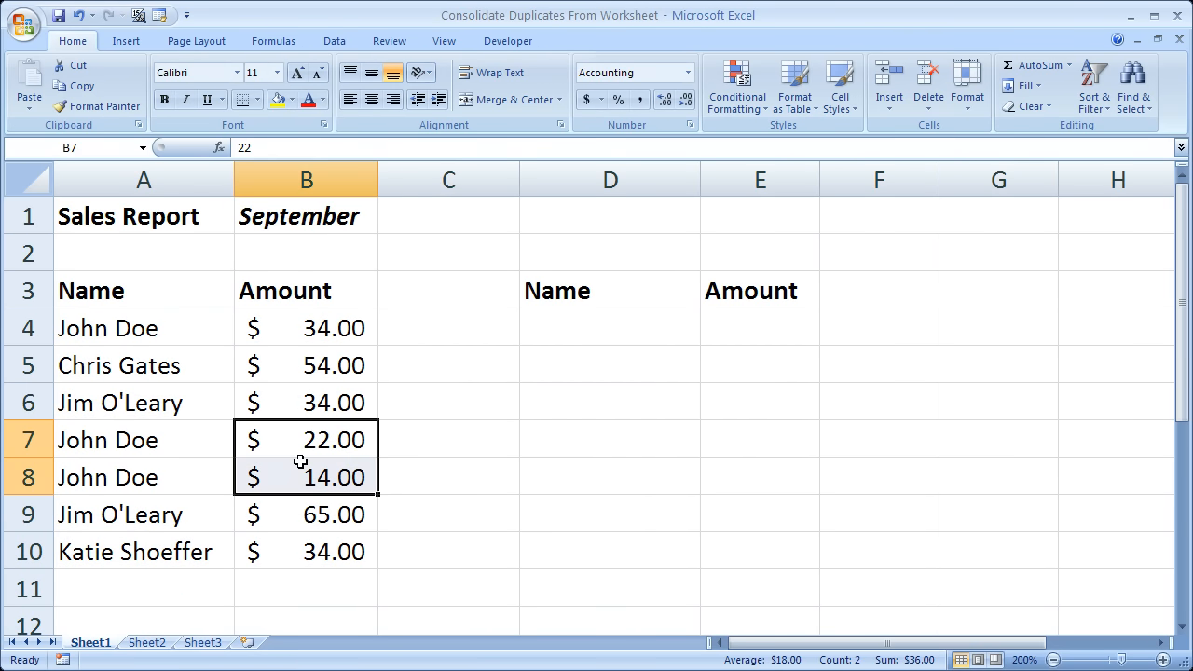
{"action": "left_click", "coordinate": [306, 328]}
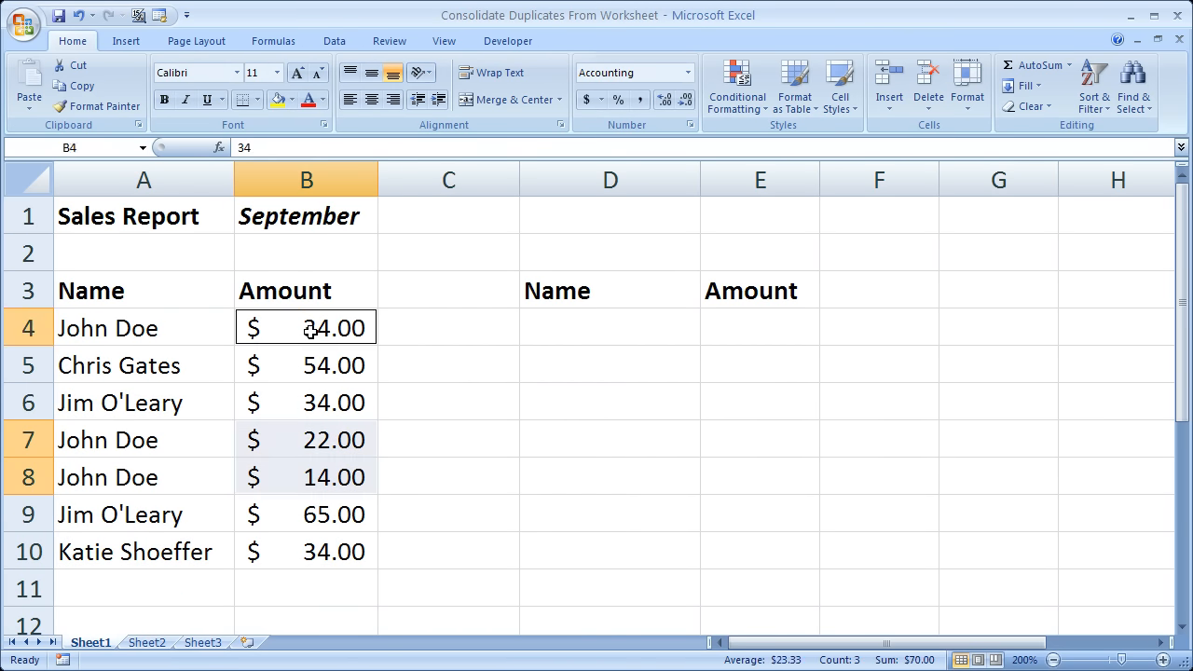
{"action": "mouse_move", "coordinate": [582, 335]}
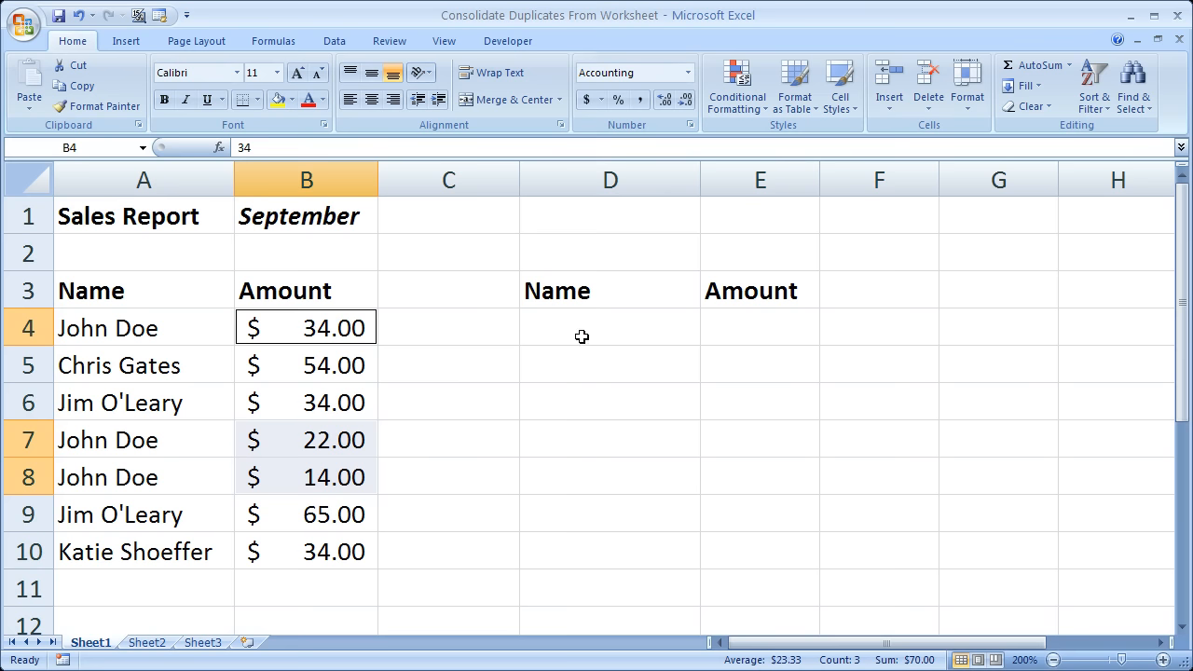
{"action": "left_click", "coordinate": [760, 328]}
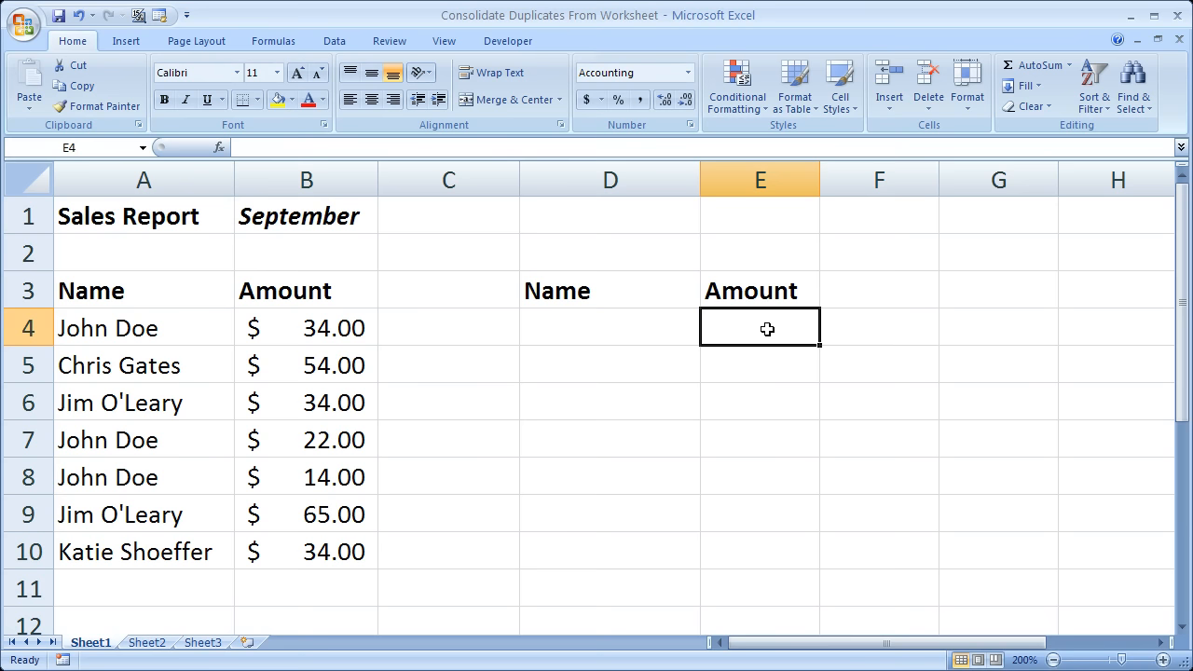
{"action": "left_click", "coordinate": [610, 328]}
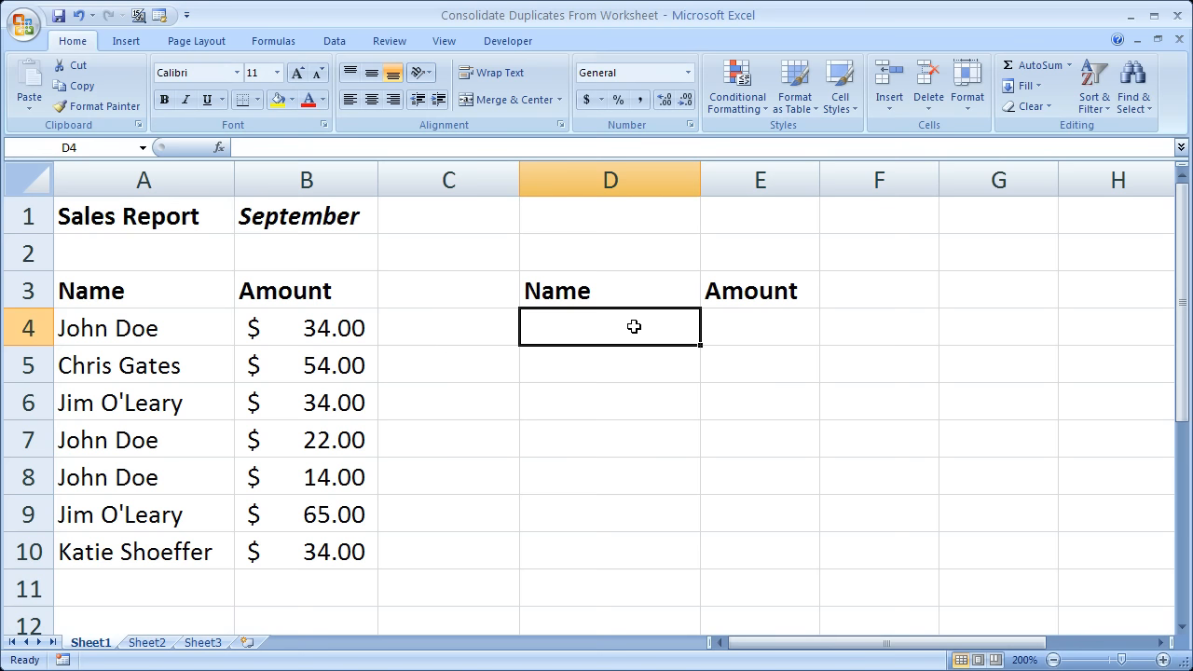
{"action": "left_click", "coordinate": [610, 290]}
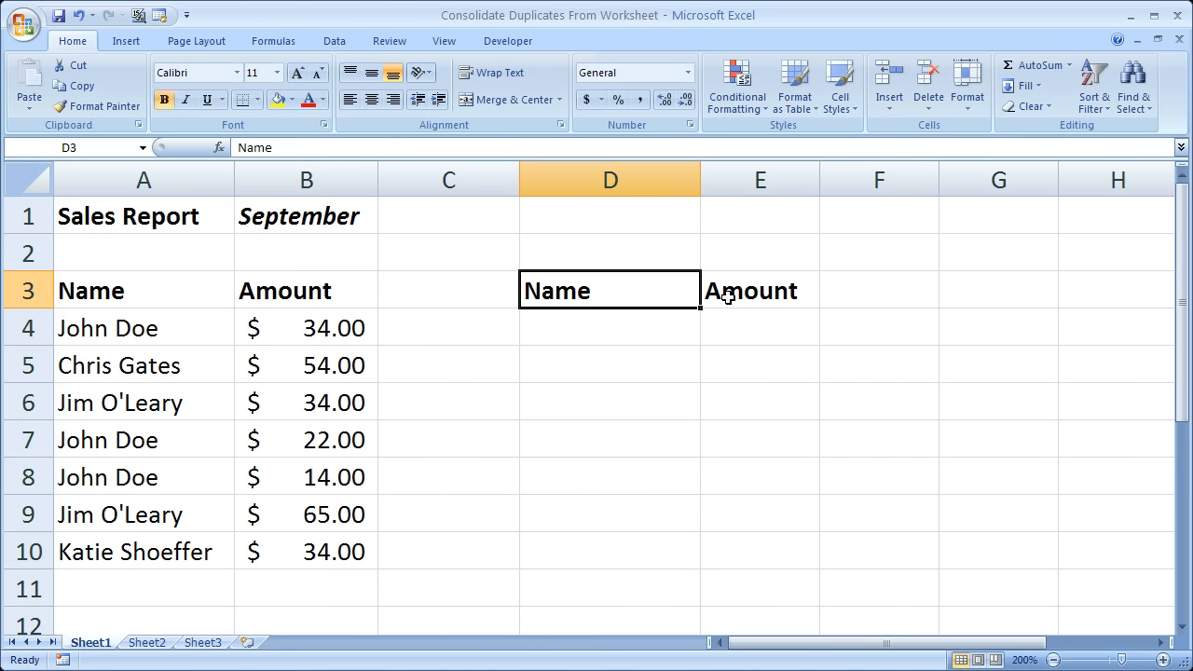
{"action": "left_click", "coordinate": [760, 291]}
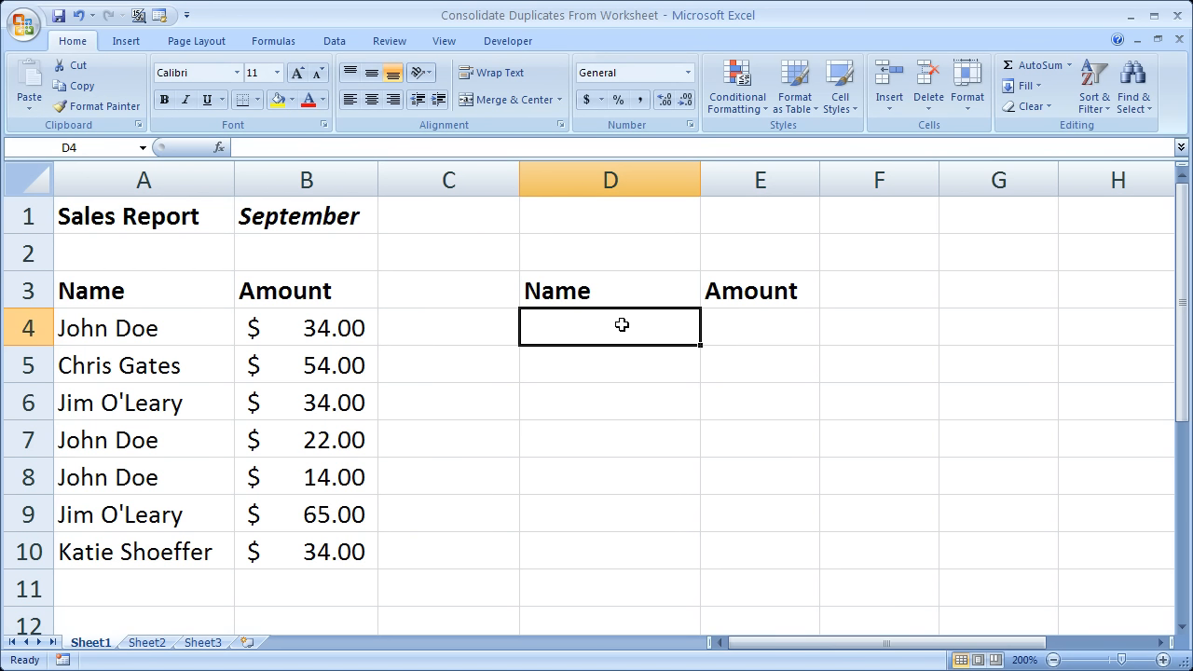
{"action": "mouse_move", "coordinate": [629, 336]}
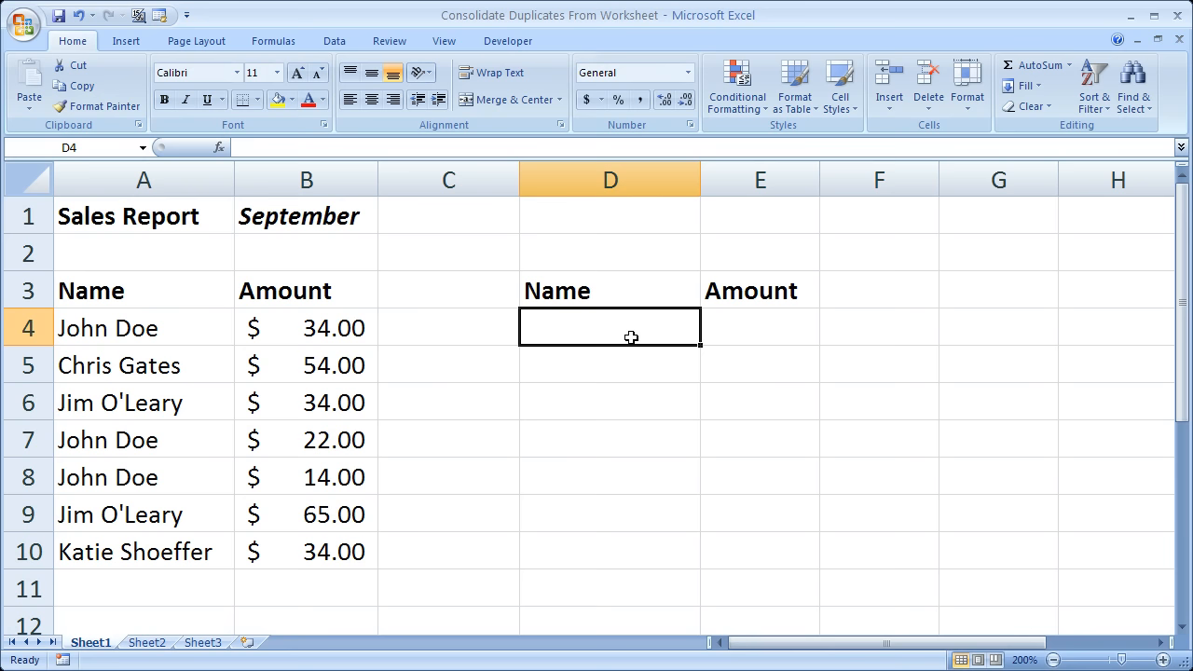
{"action": "left_click", "coordinate": [333, 41]}
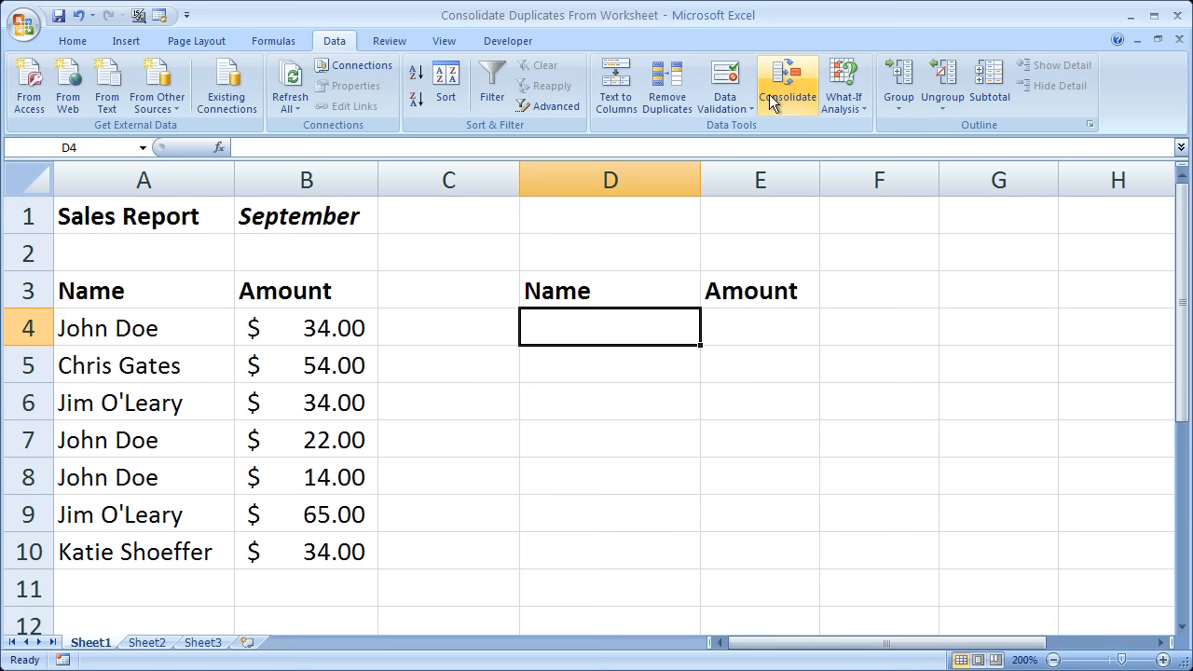
{"action": "mouse_move", "coordinate": [787, 90]}
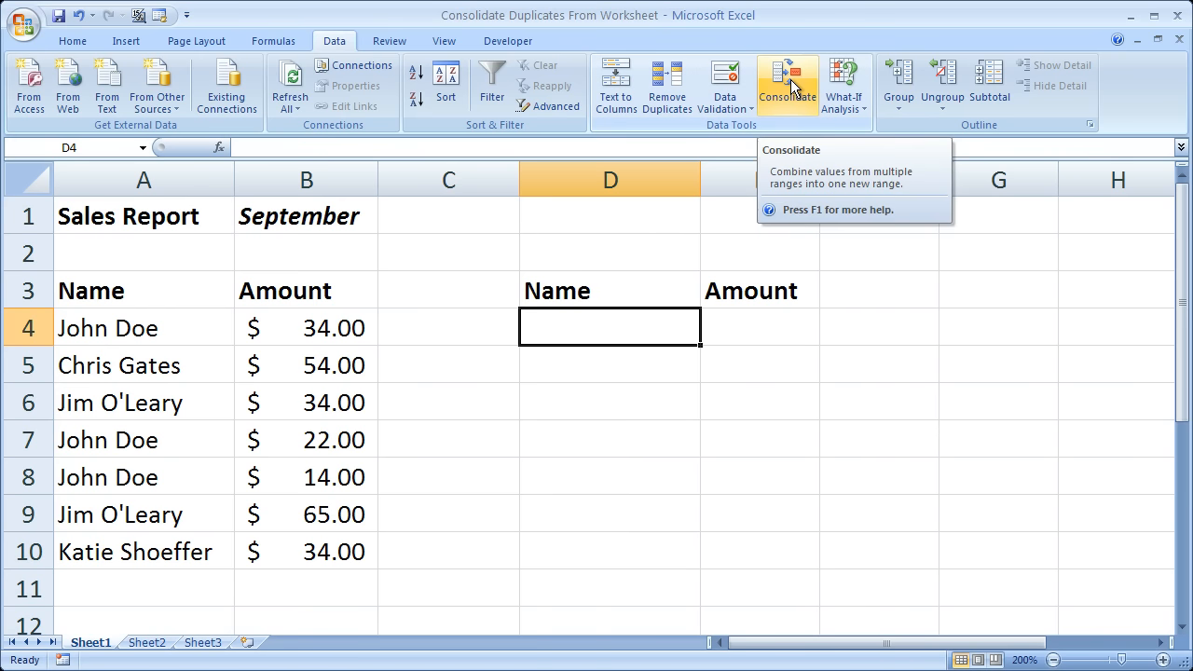
{"action": "mouse_move", "coordinate": [802, 116]}
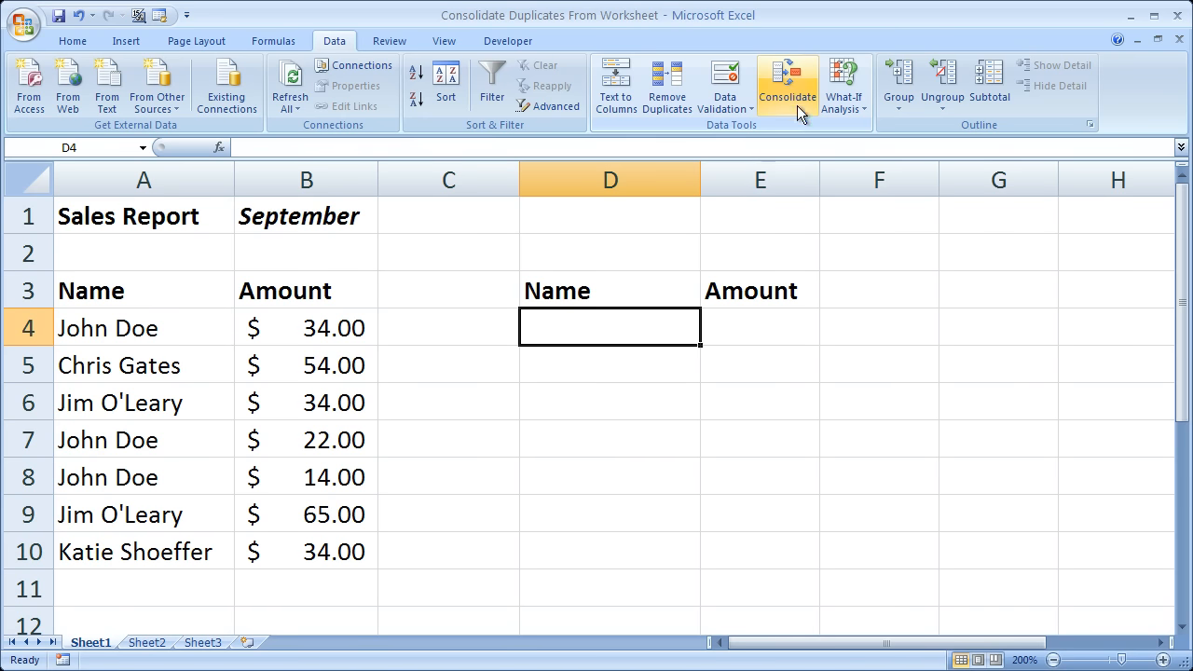
{"action": "mouse_move", "coordinate": [786, 83]}
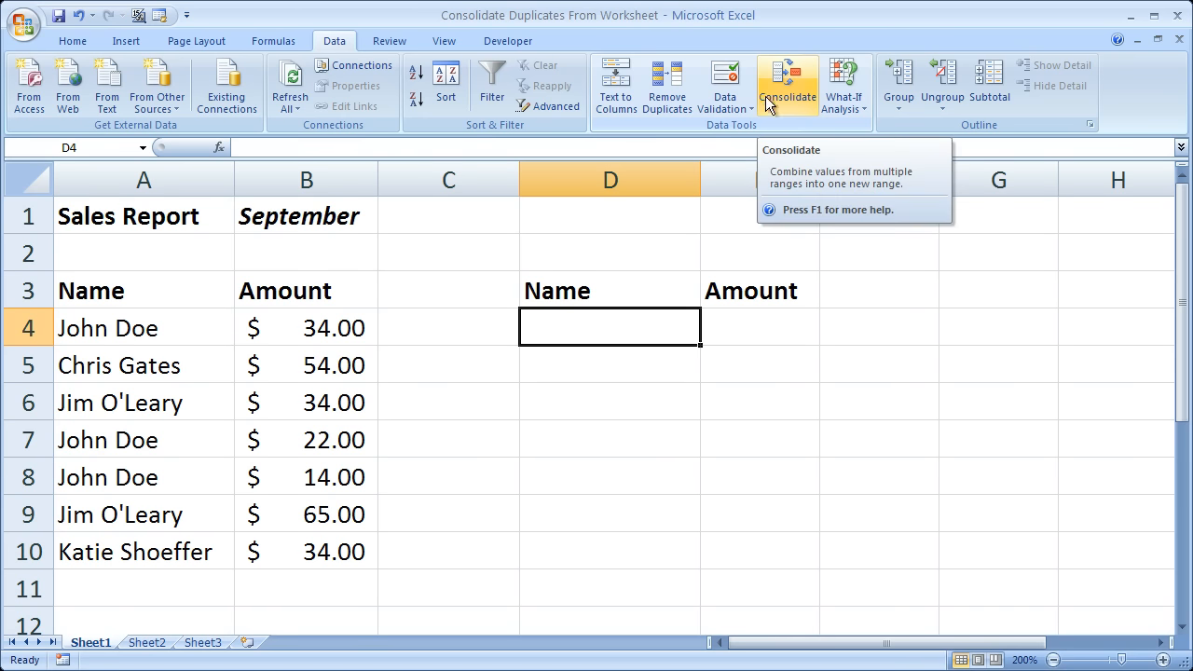
{"action": "mouse_move", "coordinate": [790, 133]}
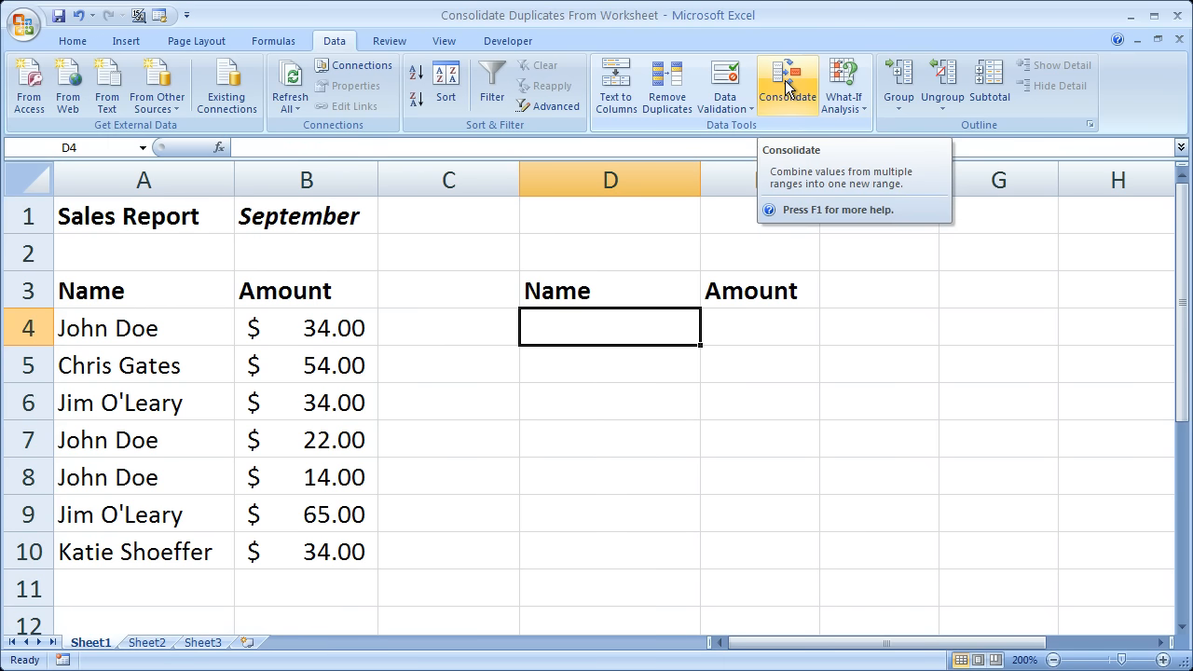
{"action": "left_click", "coordinate": [787, 84]}
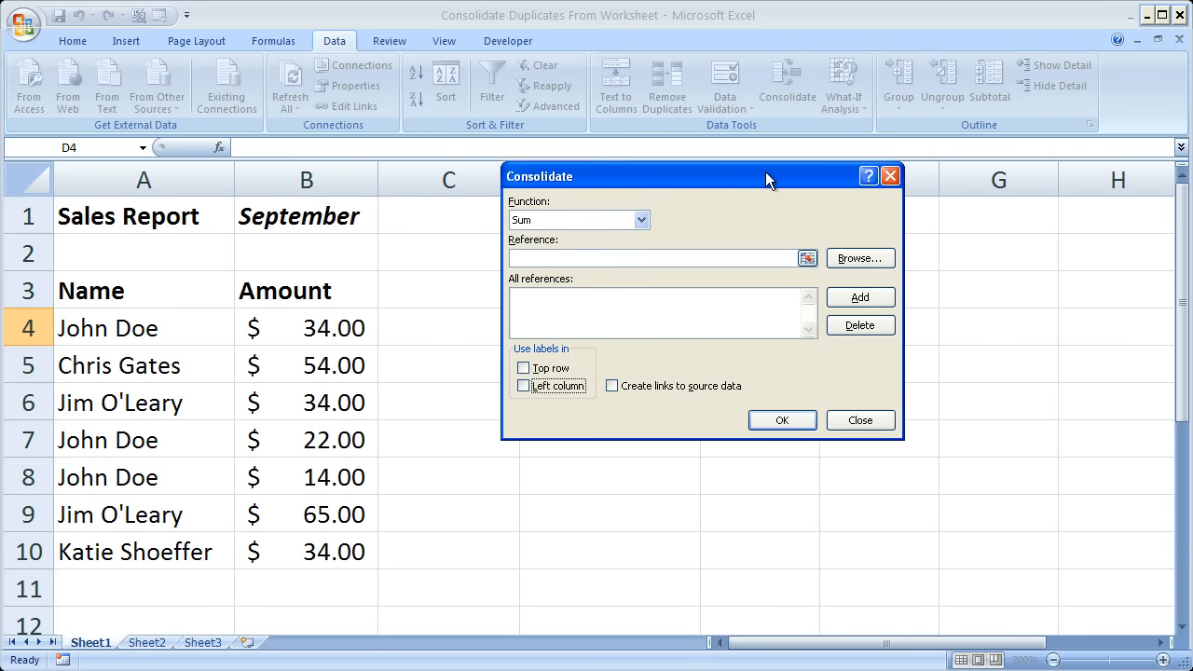
- Add Sheet1 range $A$4:$B$10 to All references in the Consolidate dialog
{"action": "left_click_drag", "start_coordinate": [768, 175], "coordinate": [778, 227]}
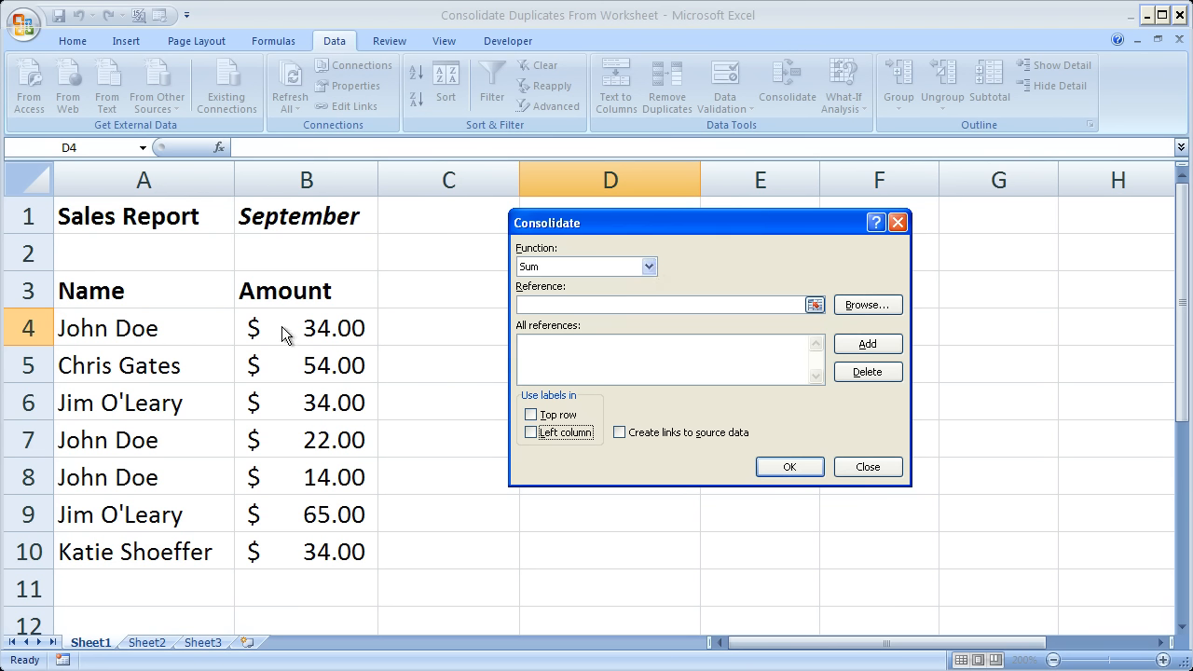
{"action": "mouse_move", "coordinate": [328, 454]}
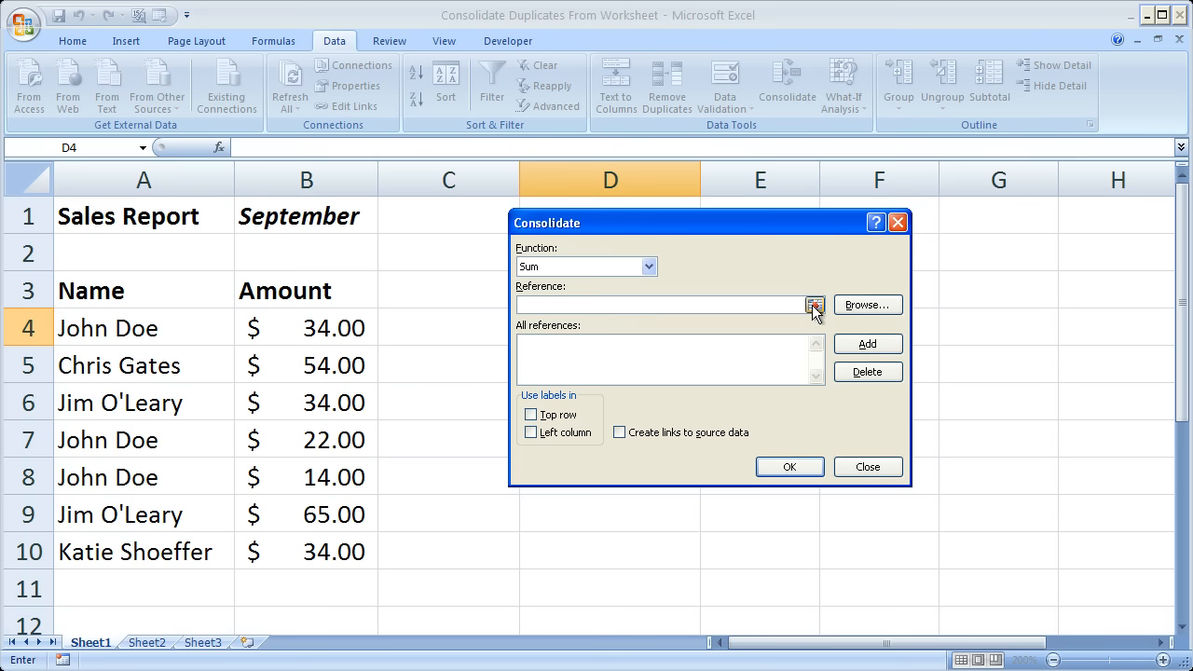
{"action": "left_click", "coordinate": [812, 306]}
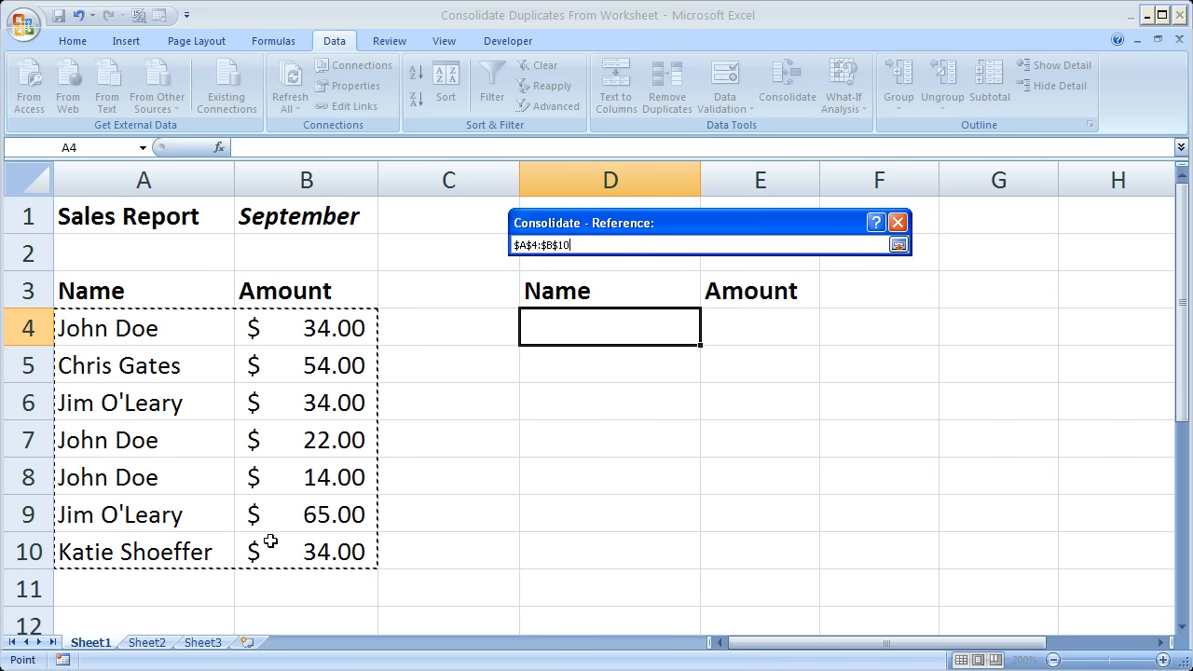
{"action": "mouse_move", "coordinate": [799, 296]}
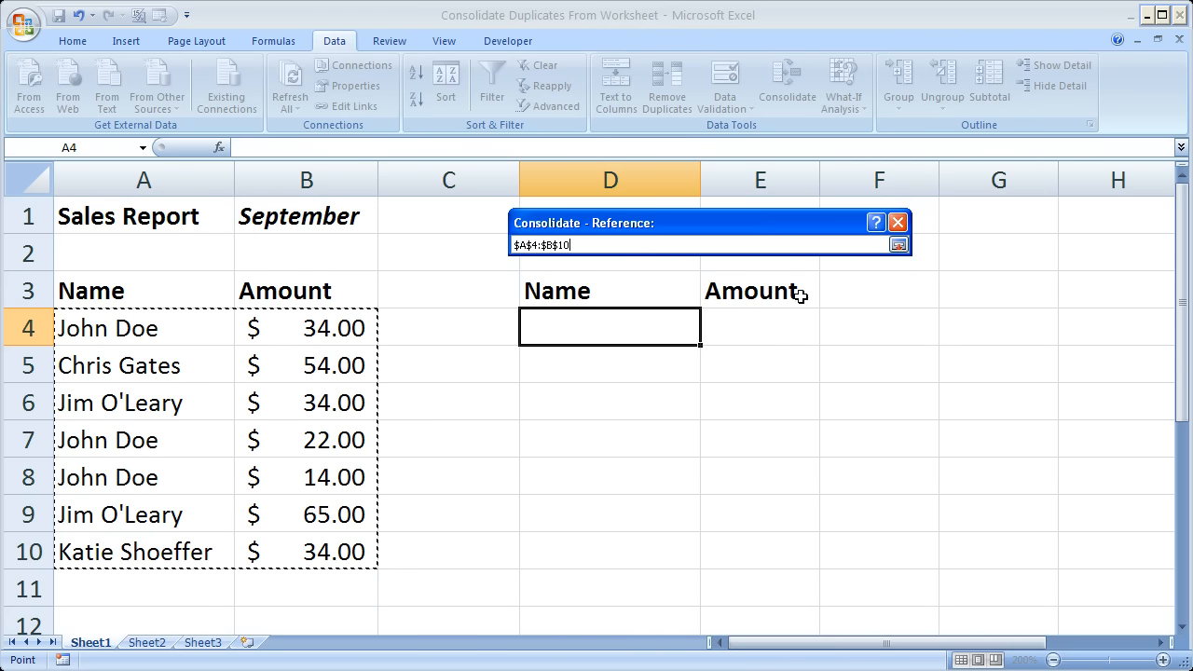
{"action": "left_click", "coordinate": [898, 244]}
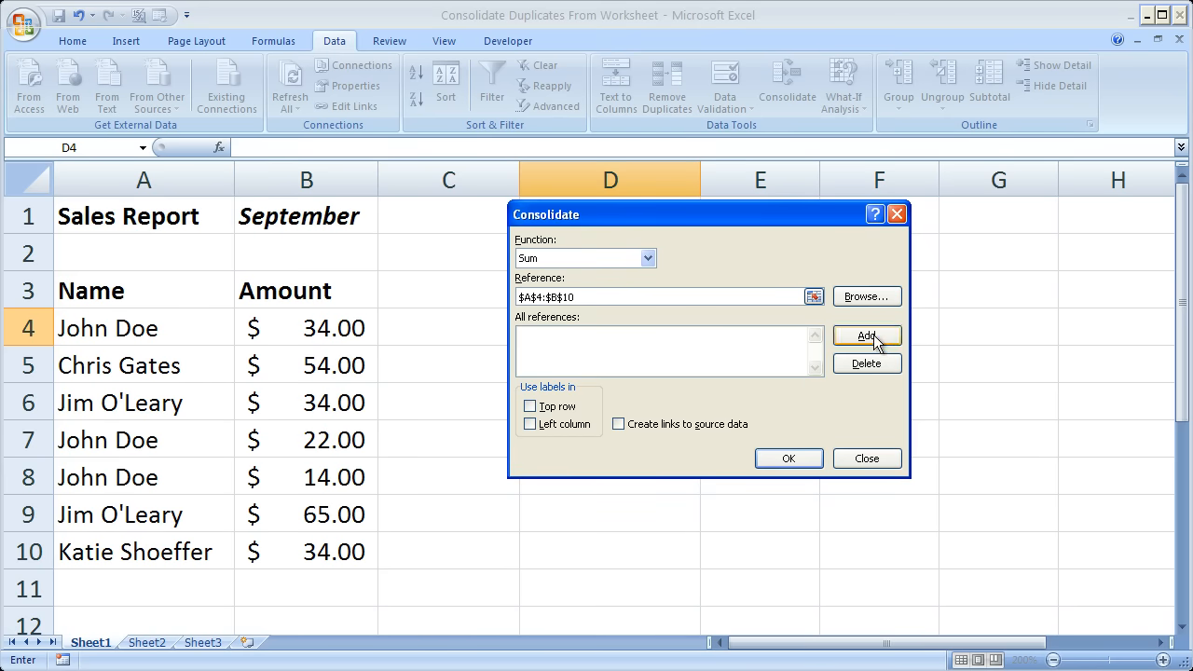
{"action": "left_click", "coordinate": [864, 336]}
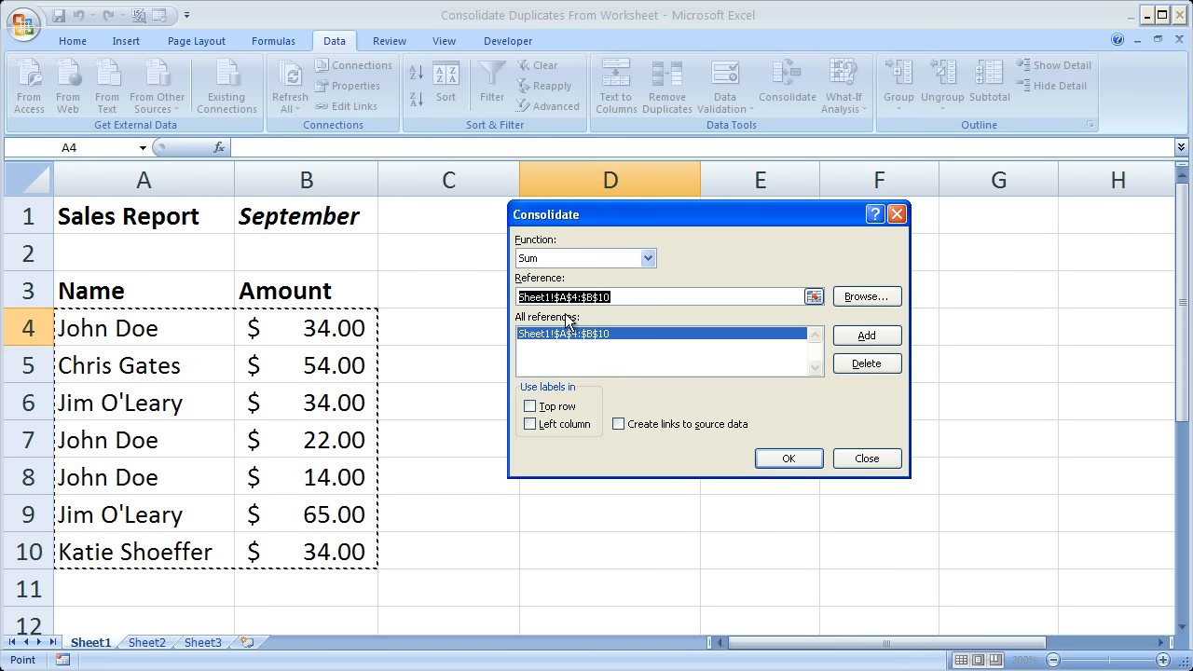
{"action": "mouse_move", "coordinate": [595, 324]}
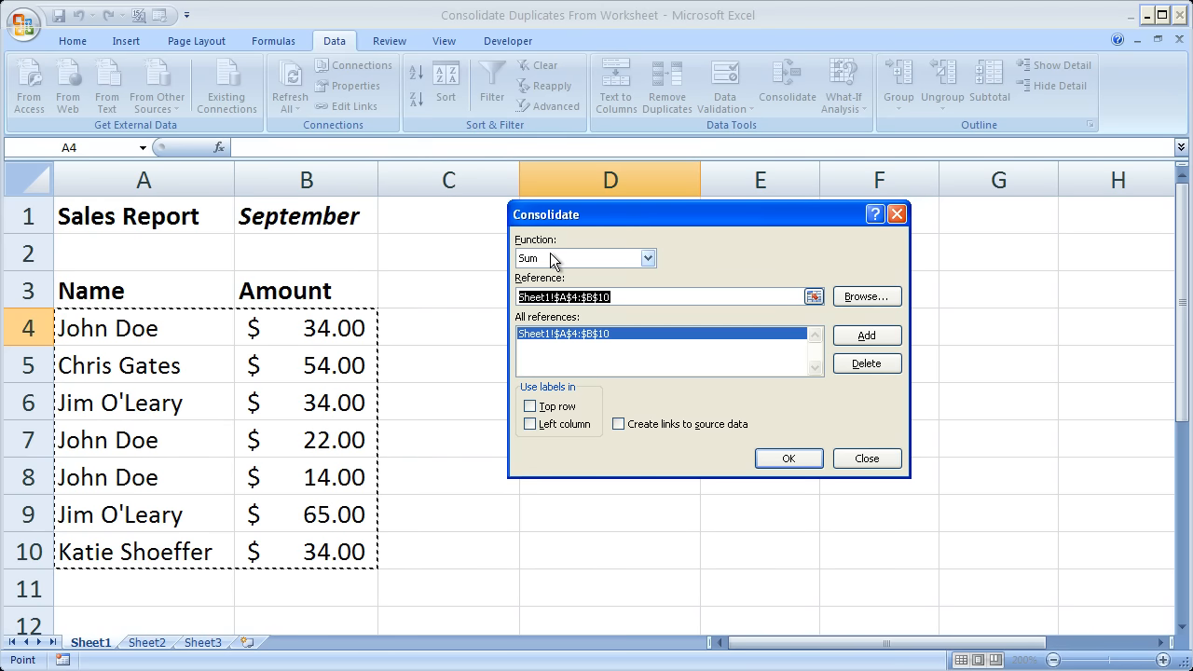
{"action": "mouse_move", "coordinate": [566, 335]}
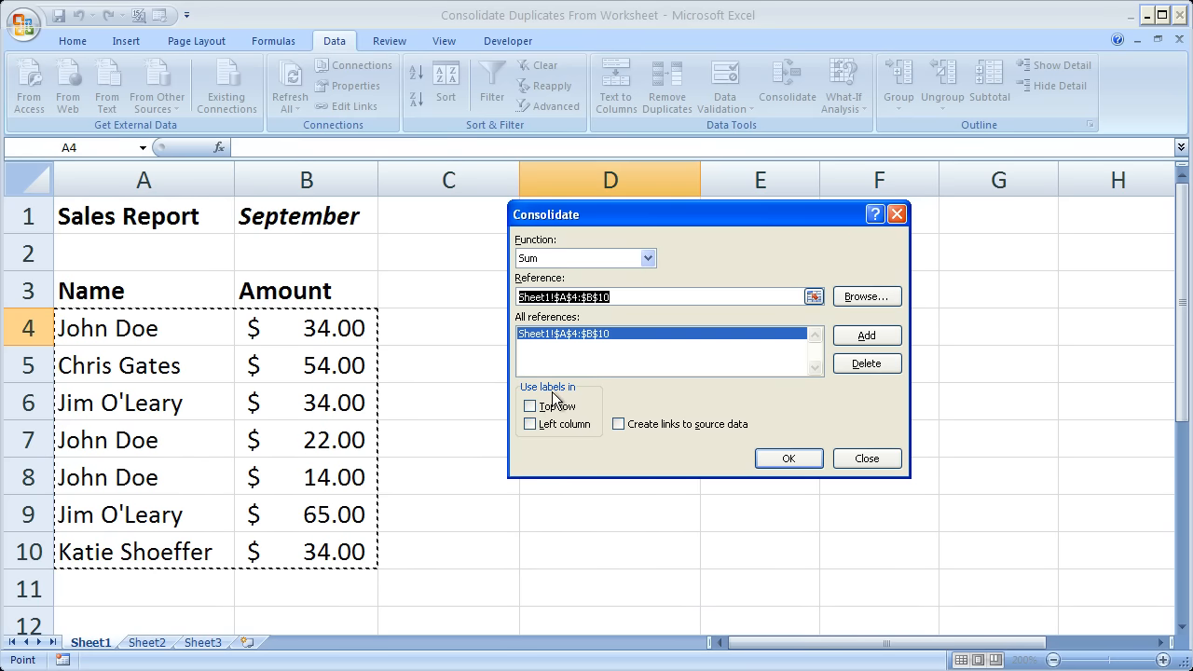
{"action": "mouse_move", "coordinate": [548, 399]}
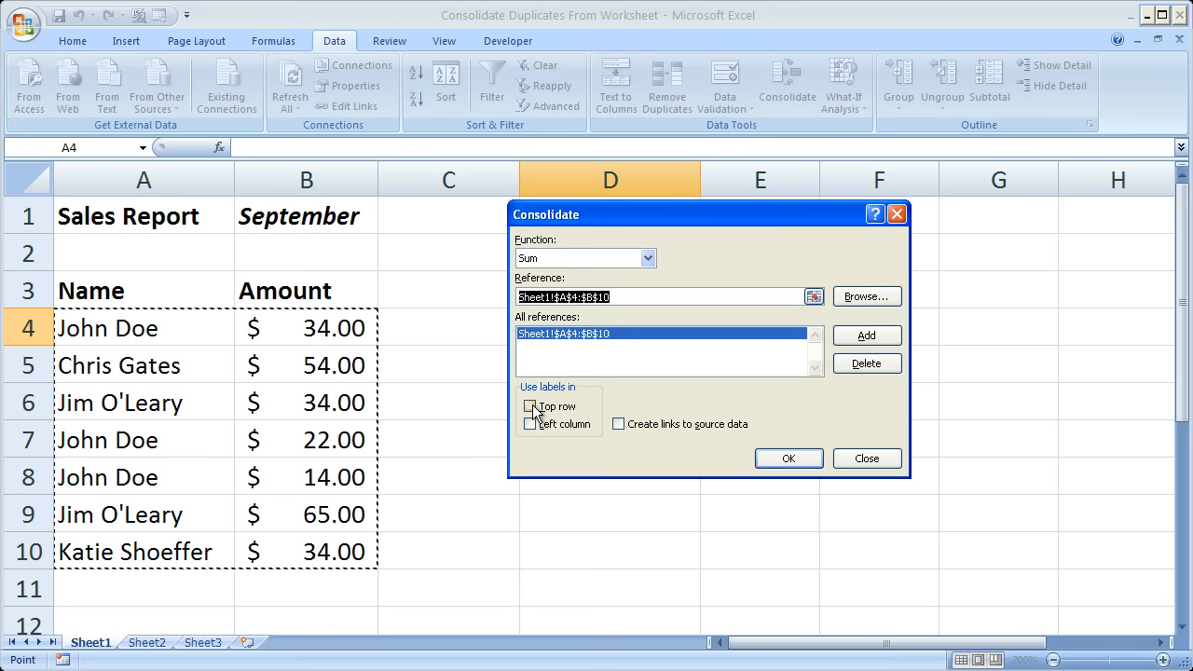
- Keep Sum as the function, leave Top row off and use Left column labels
{"action": "left_click", "coordinate": [531, 406]}
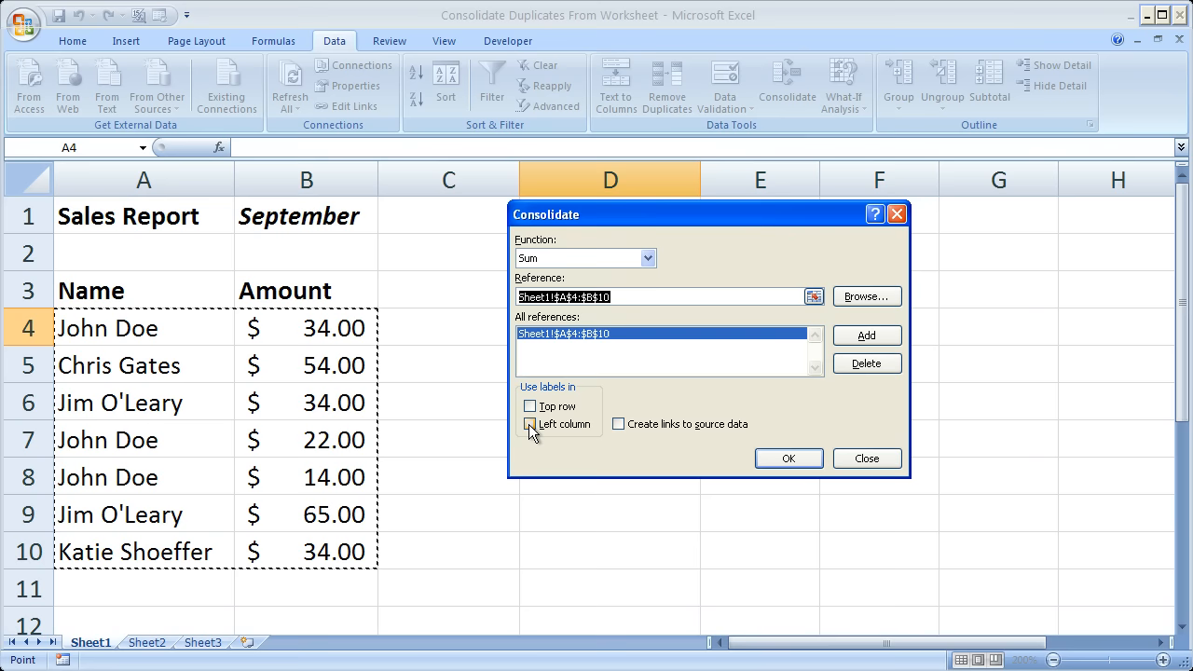
{"action": "left_click", "coordinate": [531, 425]}
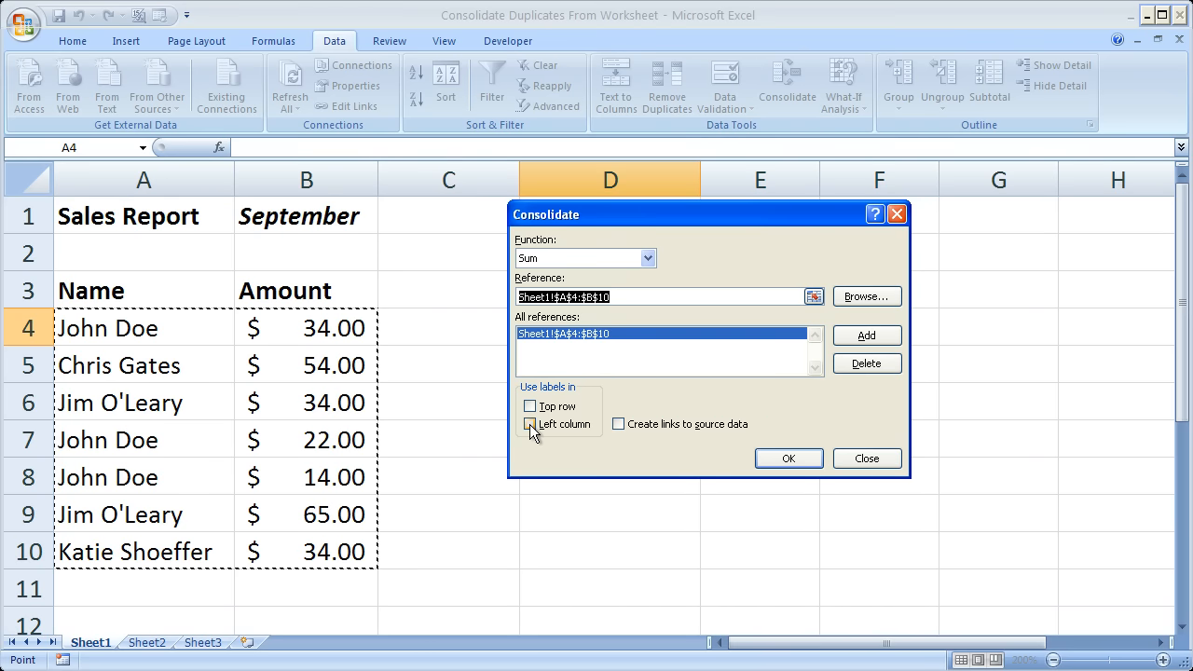
{"action": "left_click", "coordinate": [529, 425]}
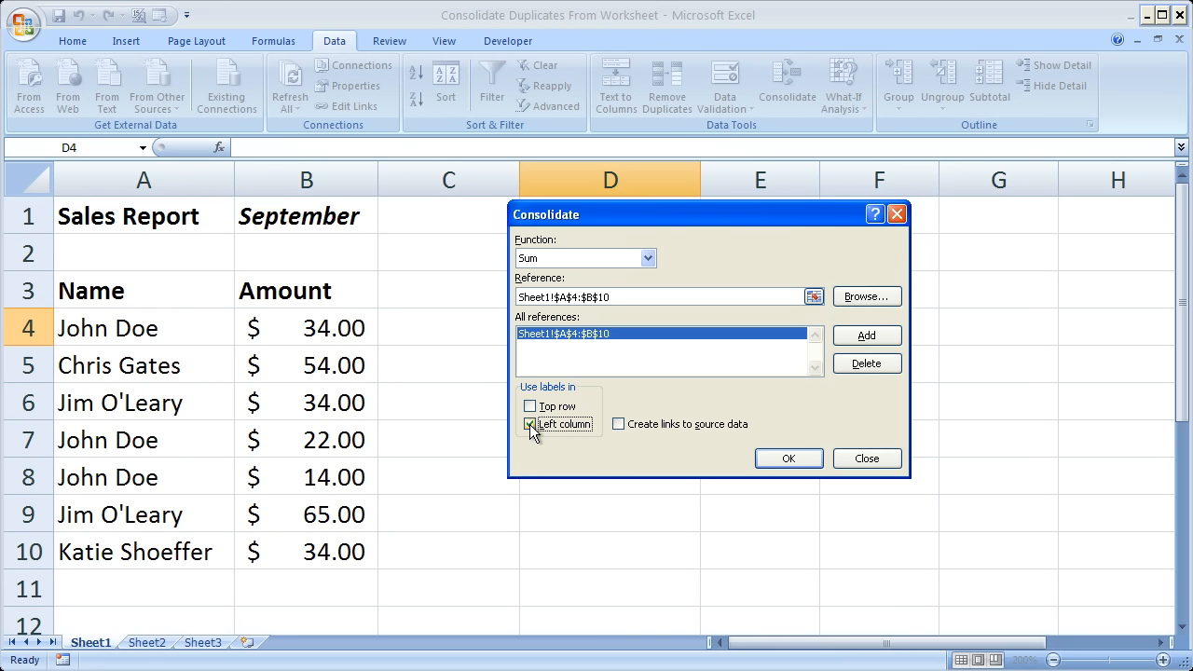
{"action": "left_click", "coordinate": [531, 425]}
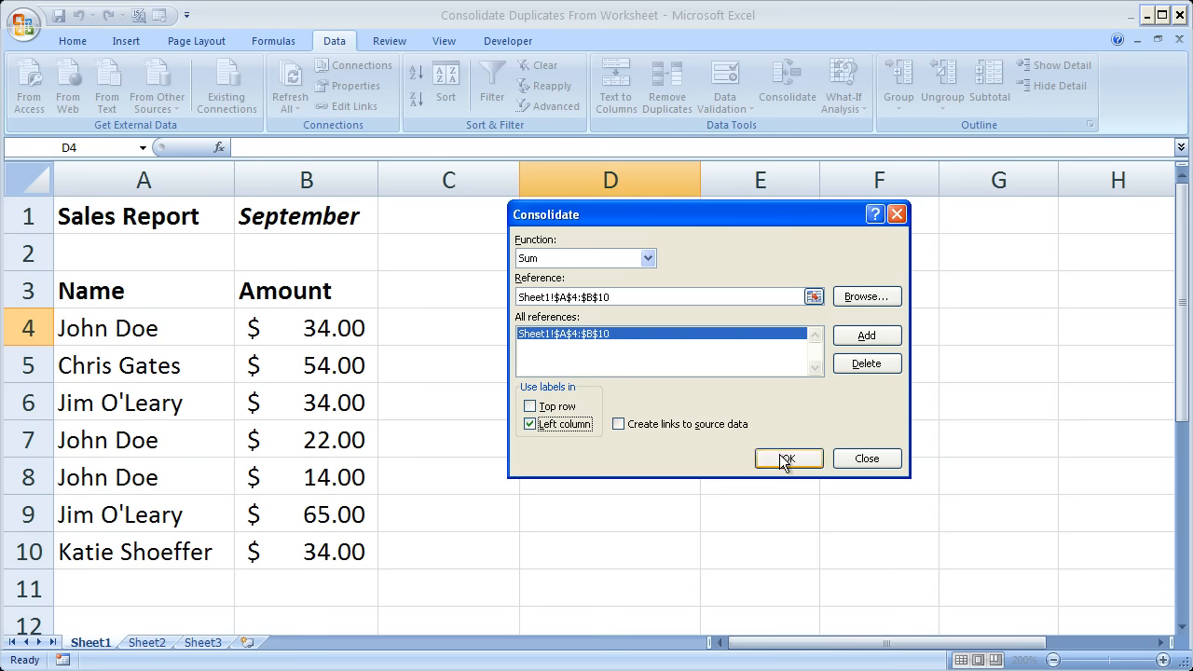
{"action": "left_click", "coordinate": [787, 458]}
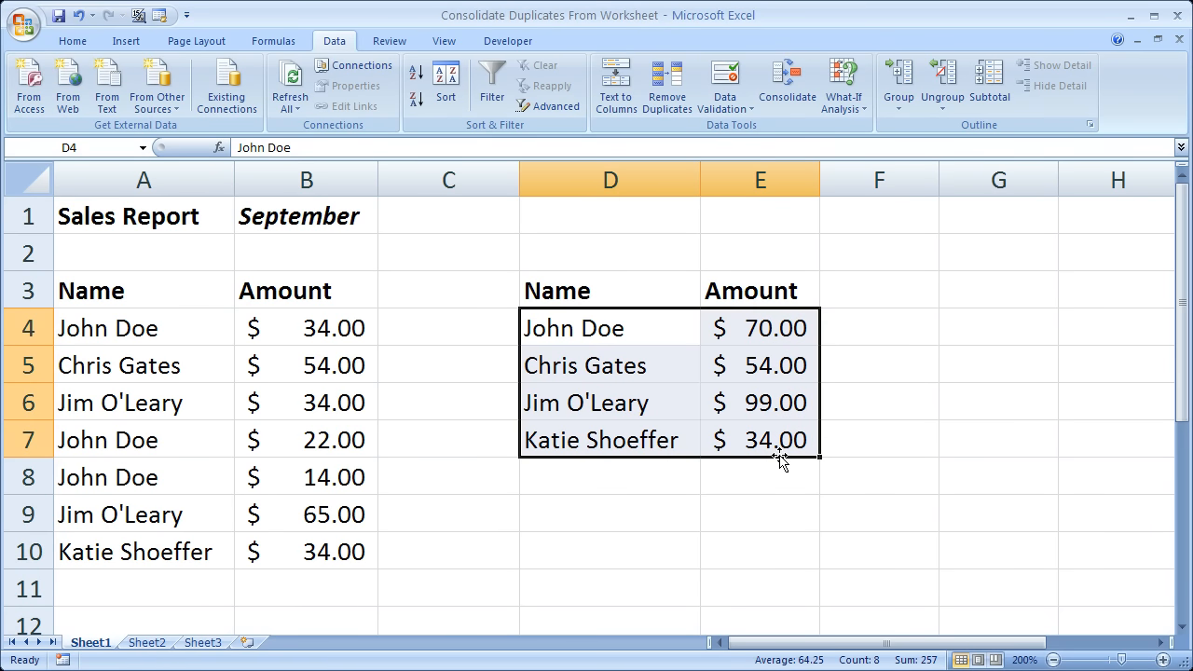
{"action": "left_click", "coordinate": [609, 328]}
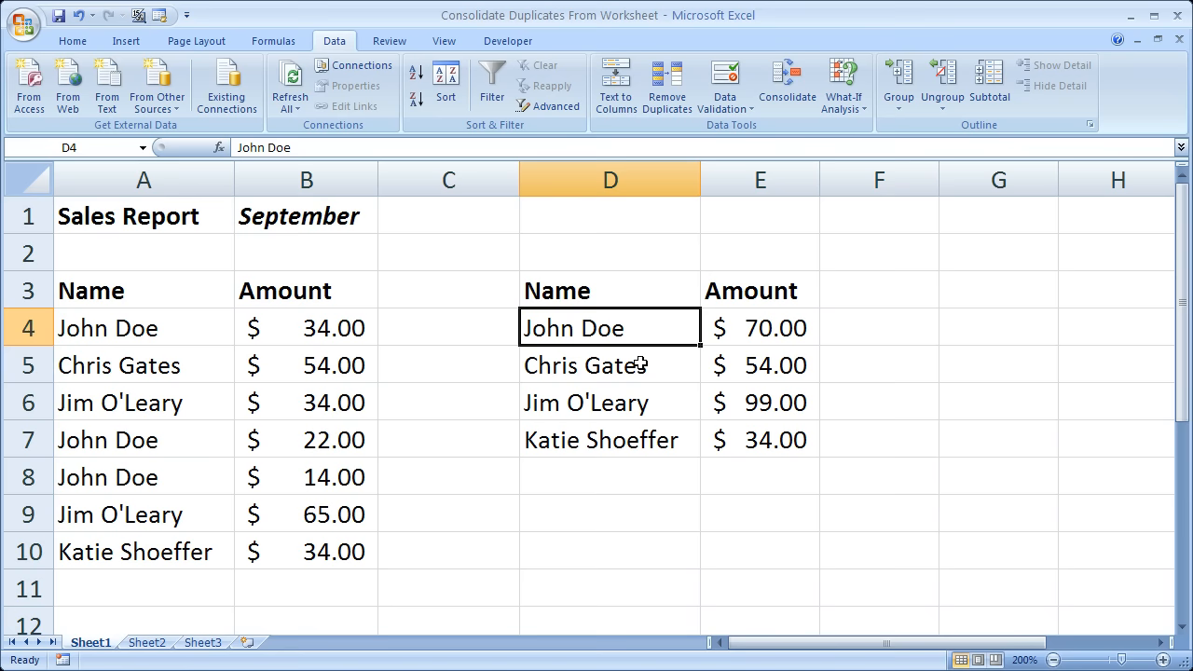
{"action": "left_click", "coordinate": [609, 440]}
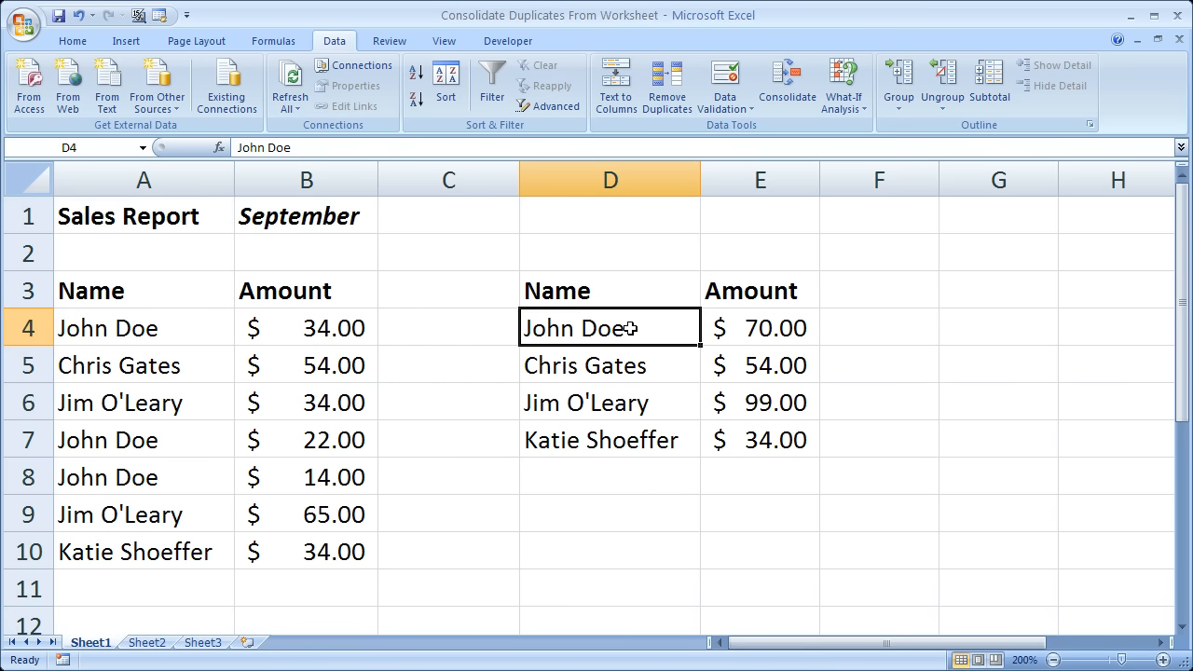
{"action": "left_click", "coordinate": [610, 402]}
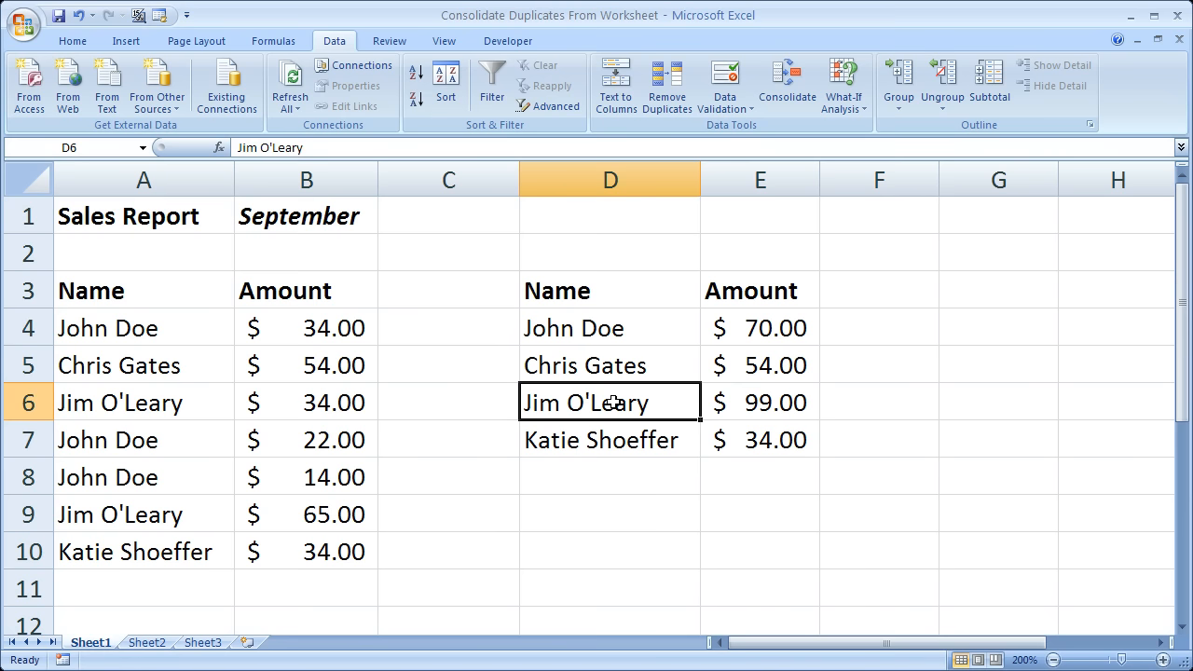
{"action": "left_click", "coordinate": [761, 403]}
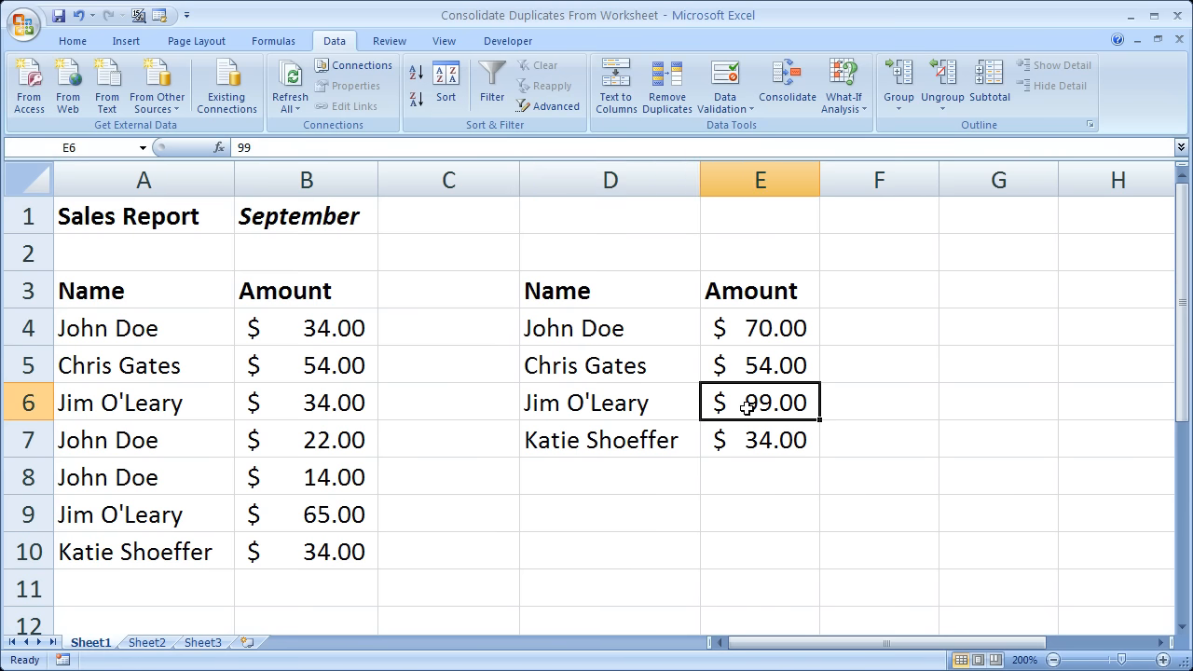
{"action": "mouse_move", "coordinate": [367, 459]}
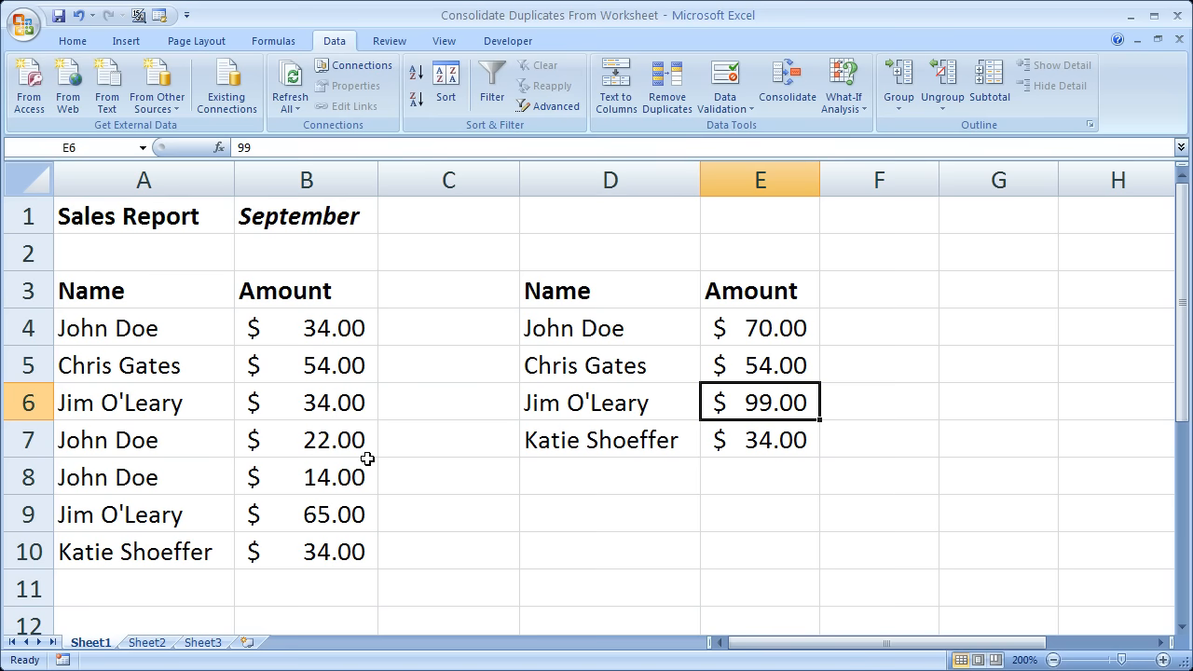
- Verify the totals against source amounts: Jim O'Leary 34 + 65, John Doe's 22 and 14
{"action": "left_click", "coordinate": [305, 402]}
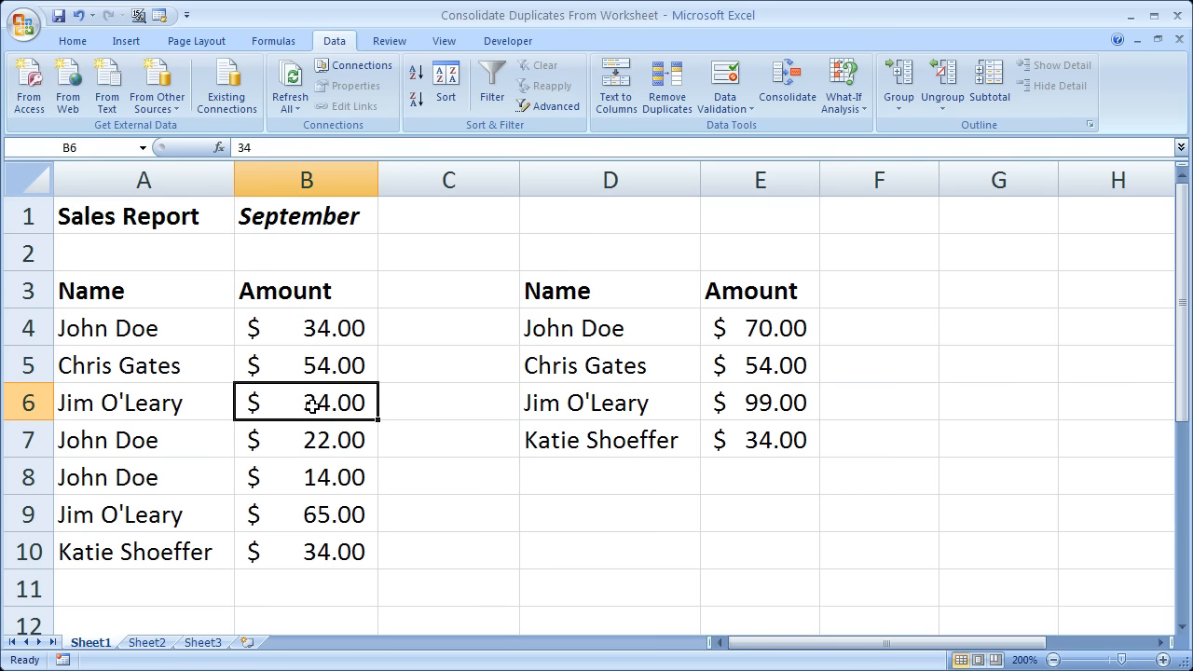
{"action": "left_click", "coordinate": [306, 514]}
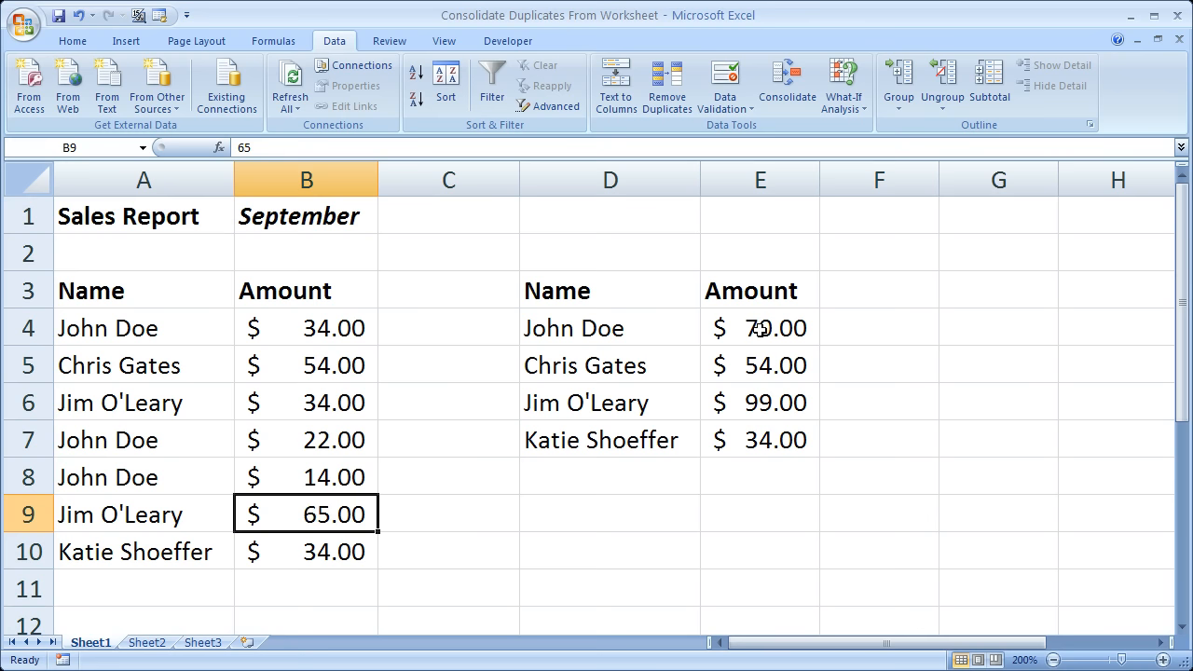
{"action": "left_click", "coordinate": [760, 328]}
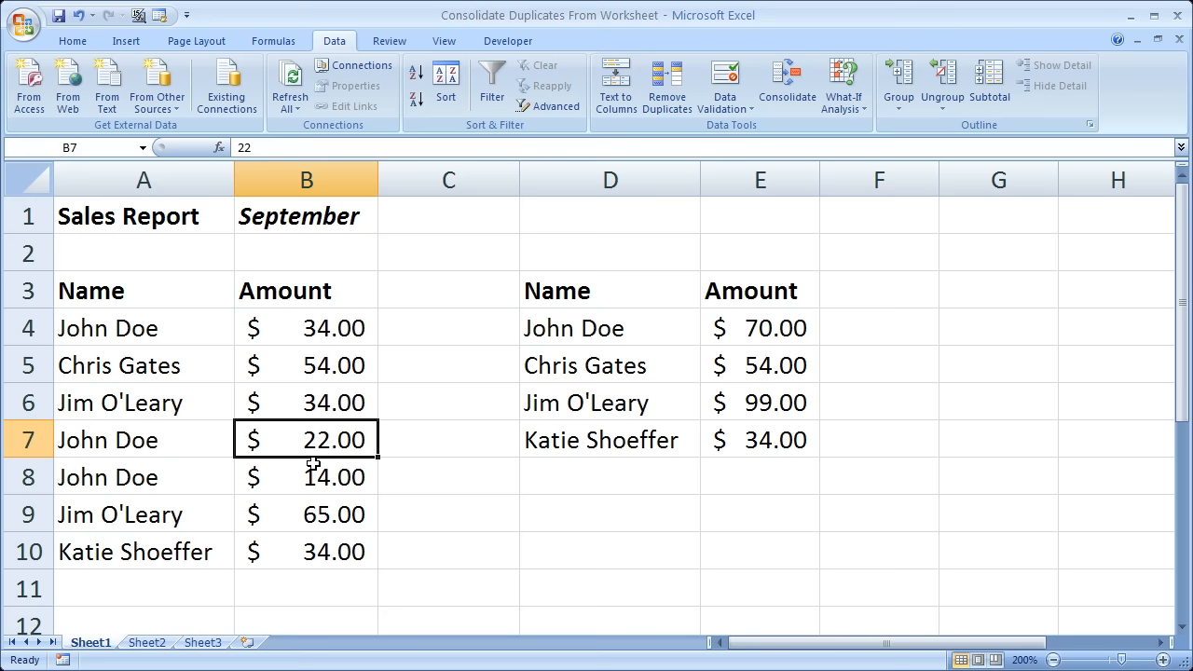
{"action": "left_click", "coordinate": [305, 477]}
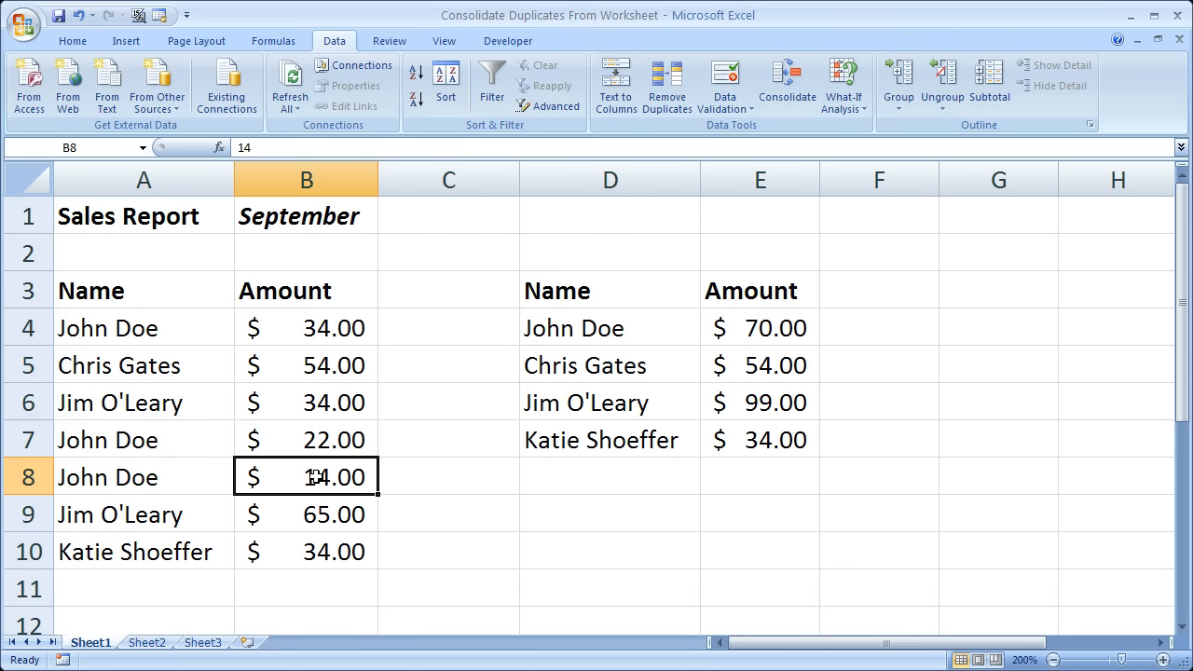
{"action": "mouse_move", "coordinate": [641, 335]}
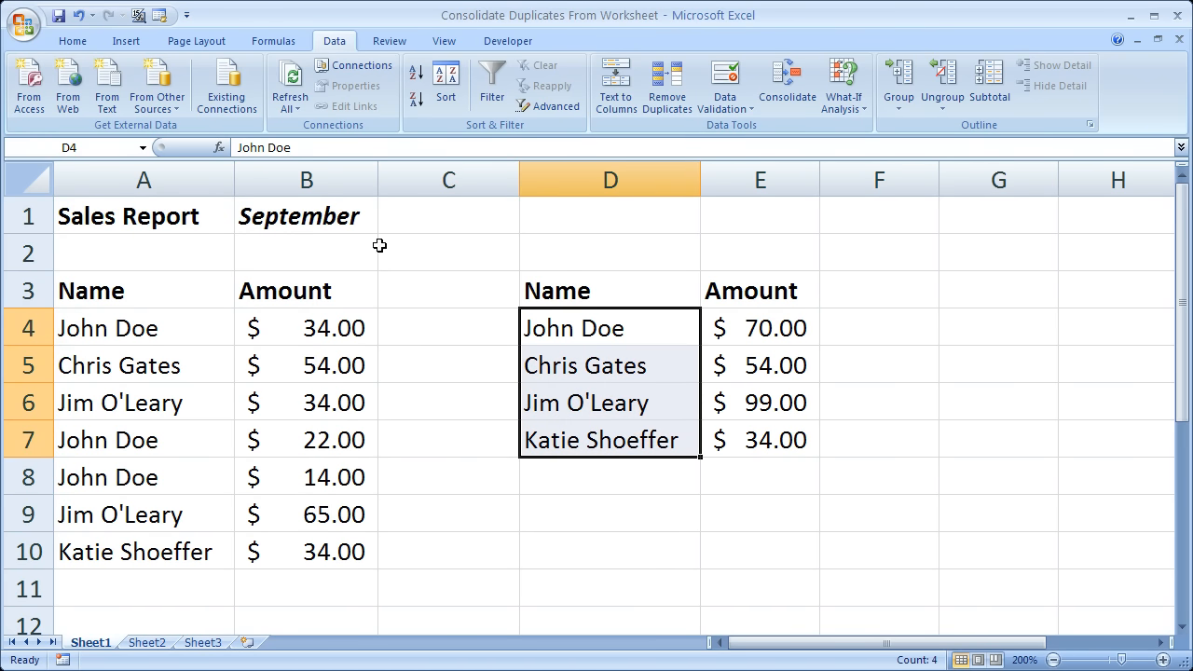
{"action": "left_click", "coordinate": [306, 216]}
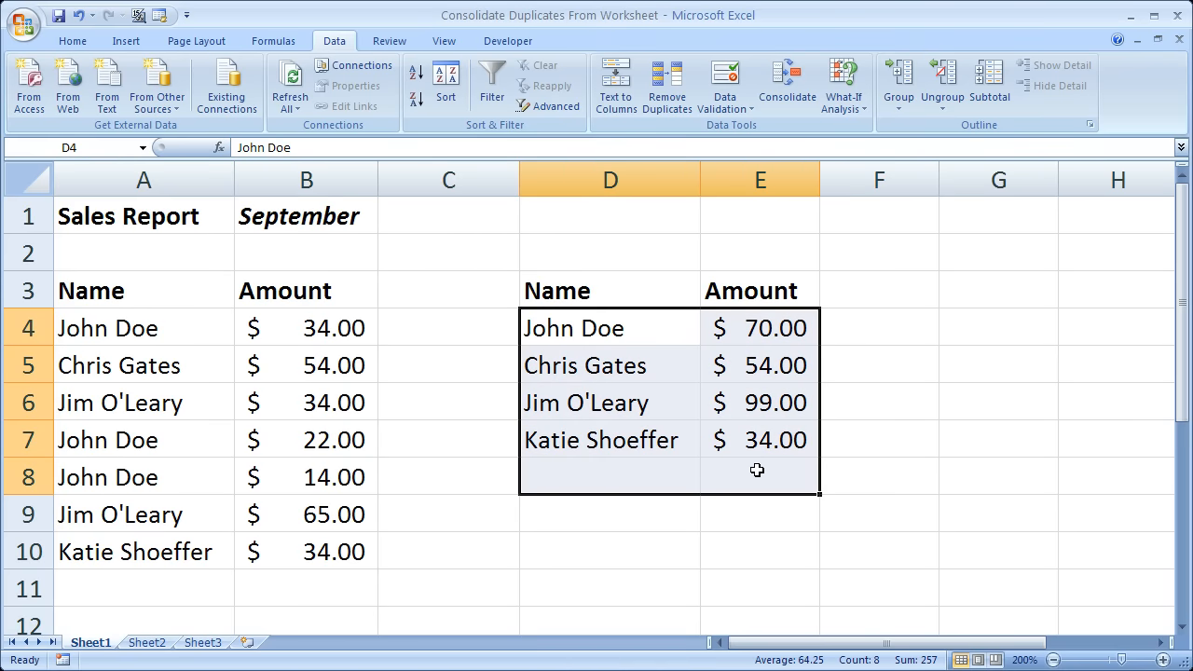
{"action": "mouse_move", "coordinate": [656, 336]}
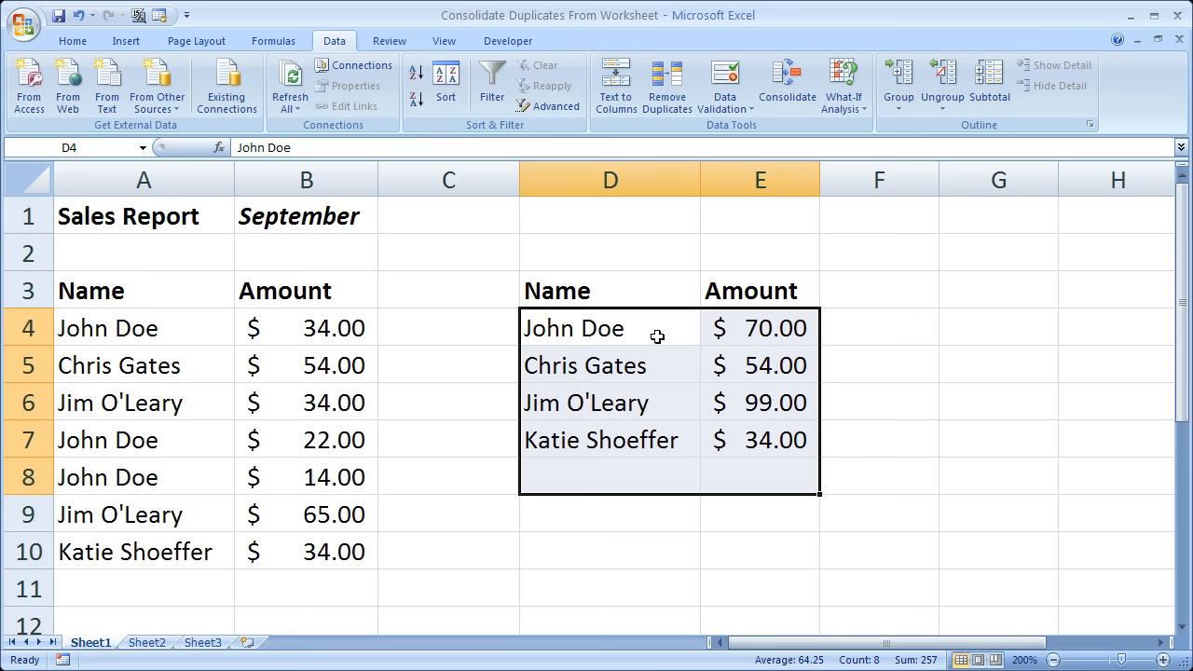
{"action": "left_click", "coordinate": [611, 328]}
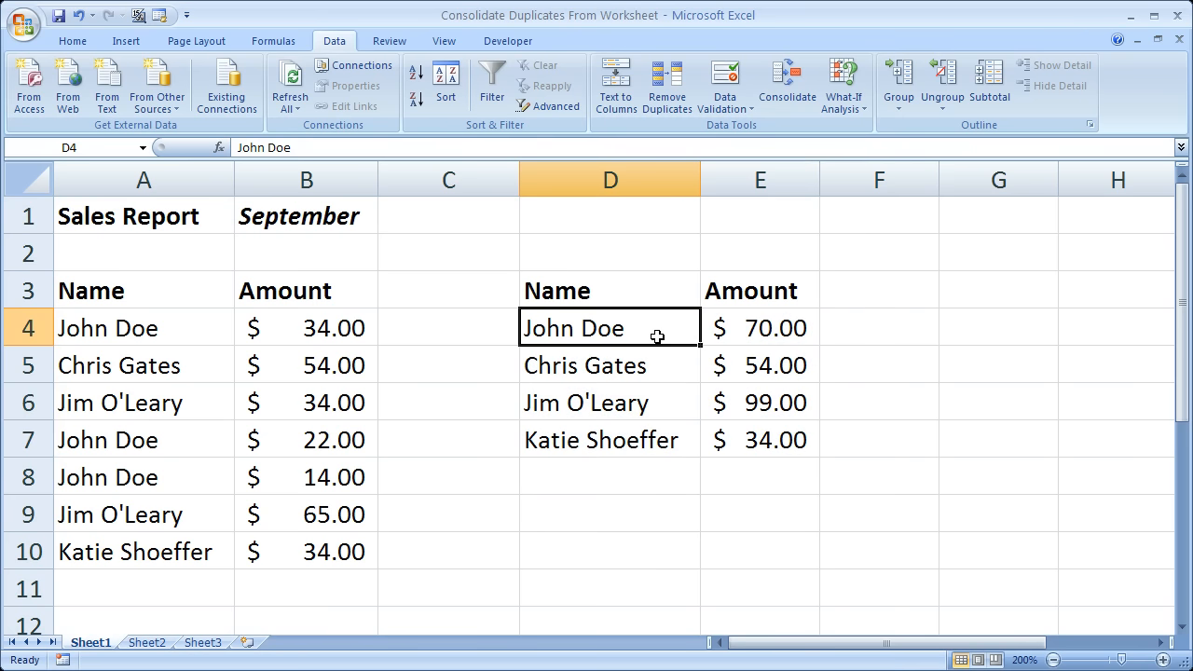
{"action": "left_click", "coordinate": [608, 440]}
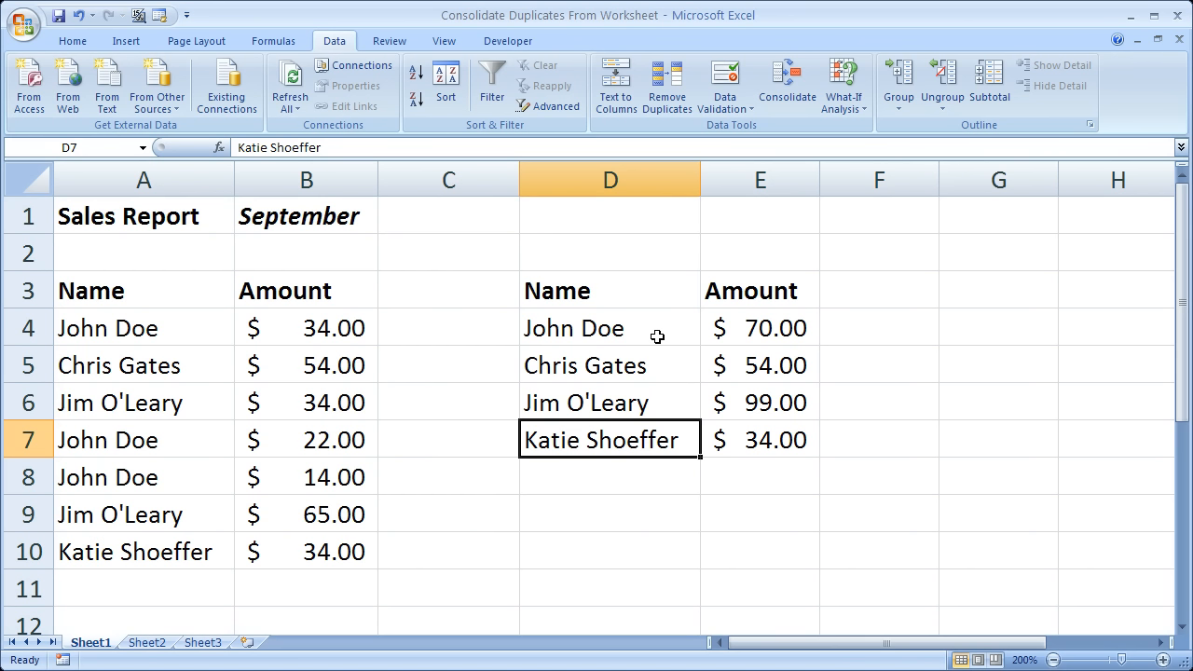
{"action": "mouse_move", "coordinate": [477, 229]}
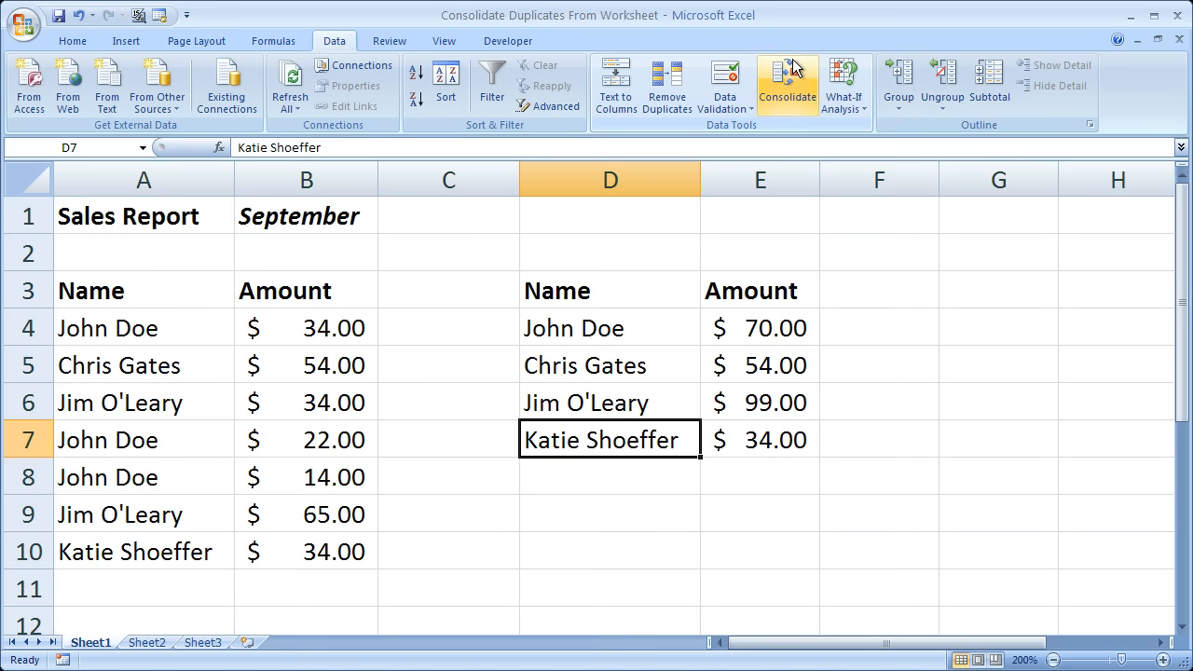
{"action": "mouse_move", "coordinate": [787, 84]}
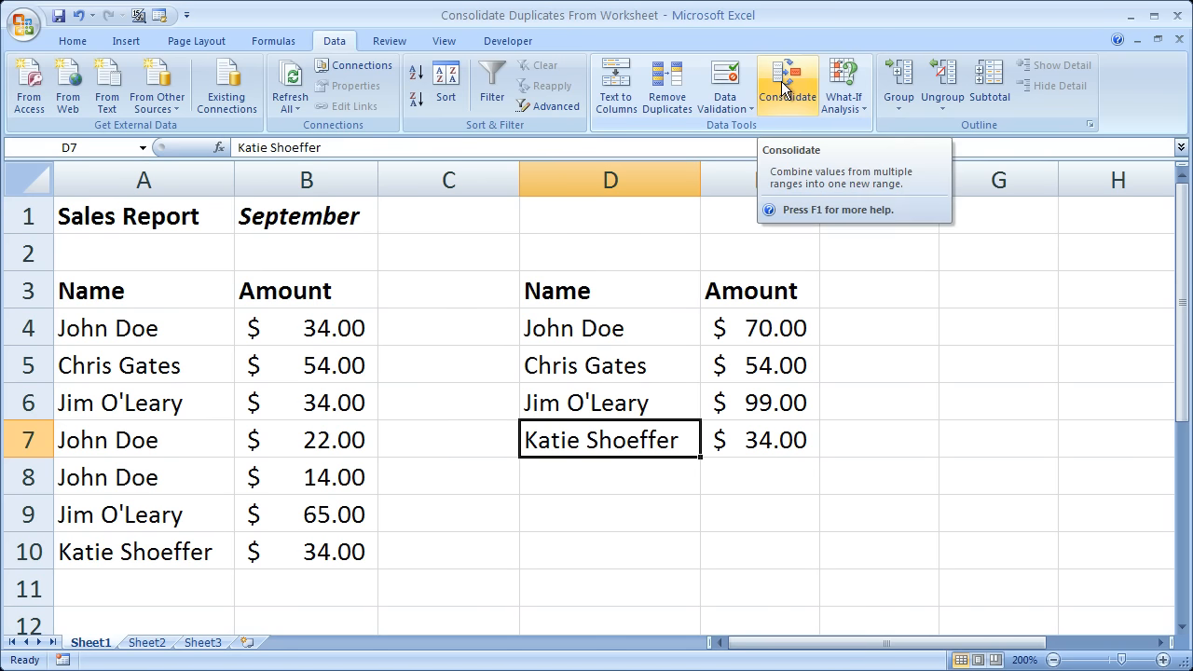
{"action": "mouse_move", "coordinate": [641, 259]}
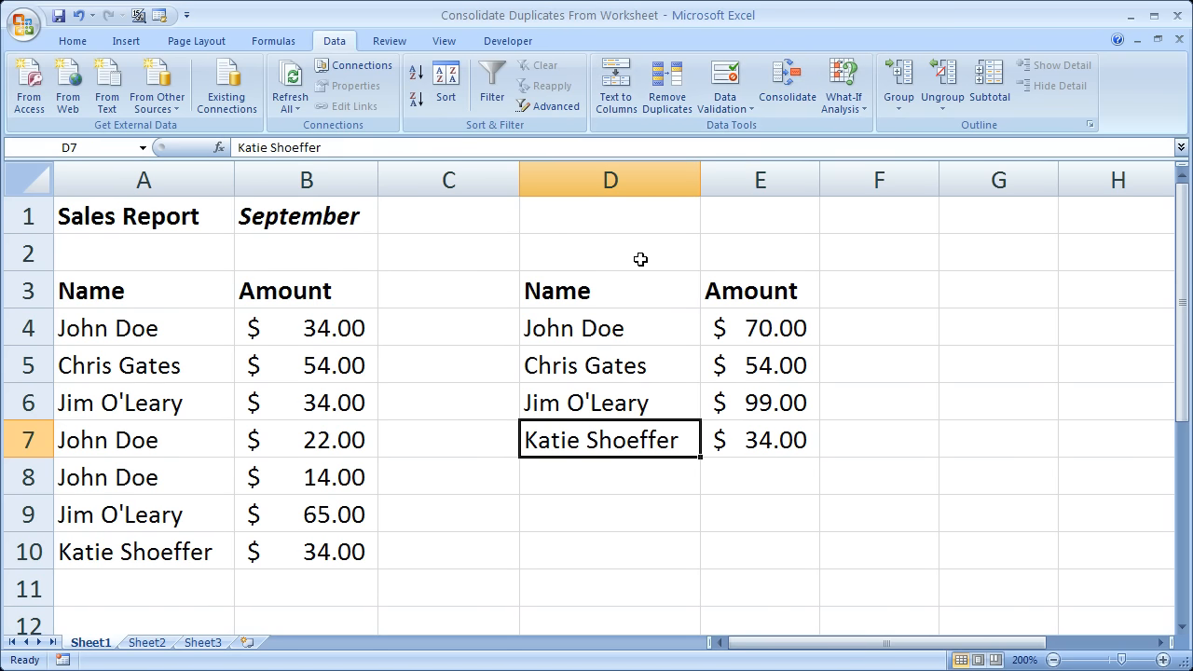